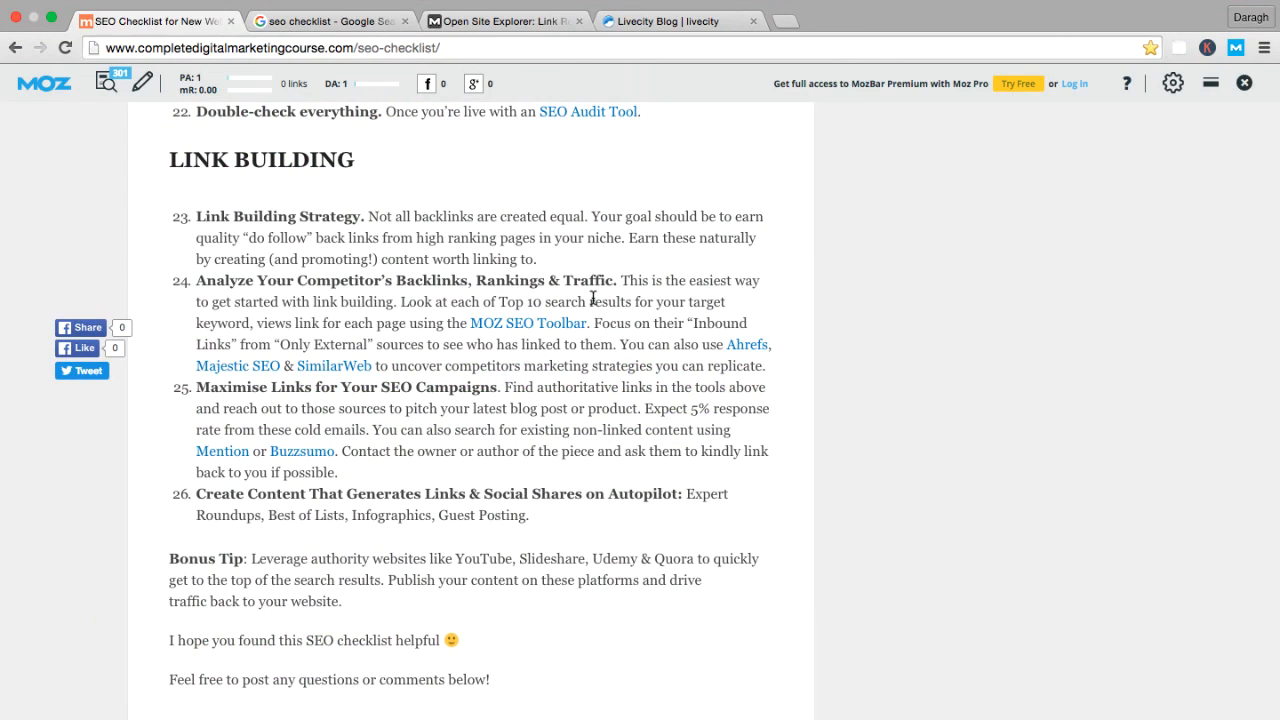
mouse_move(207, 391)
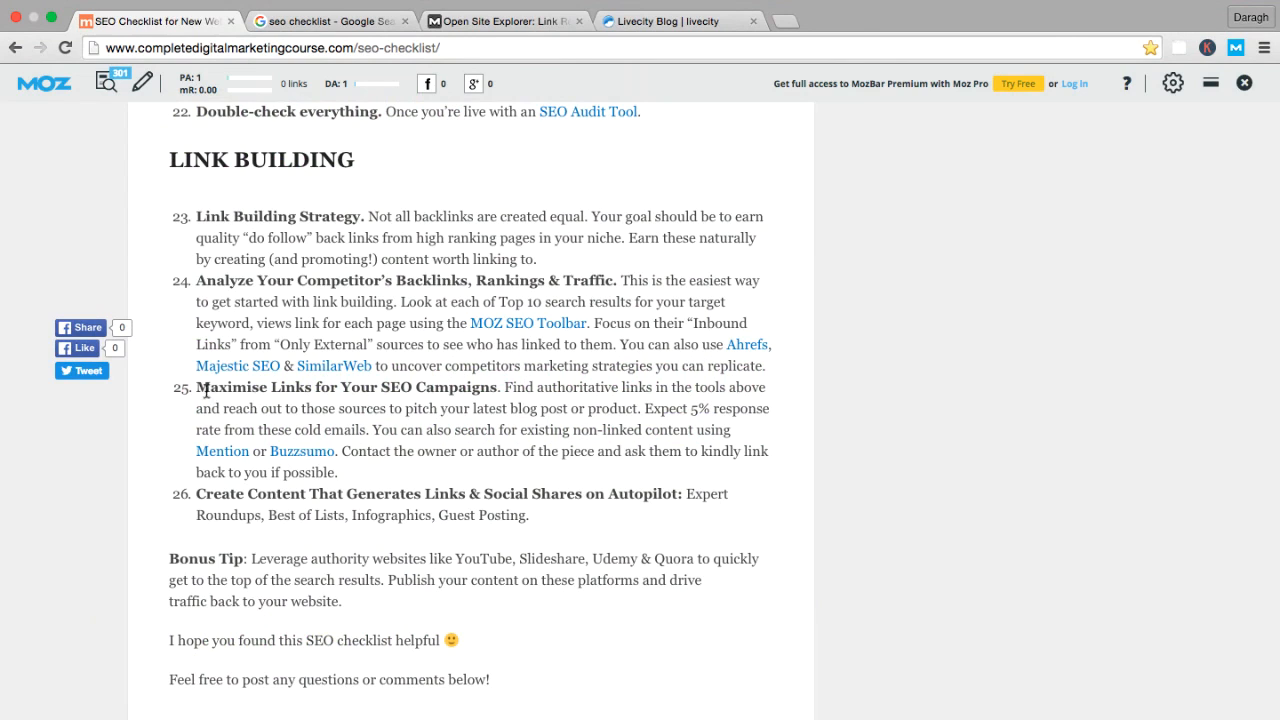
- Select the 'Maximise Links for Your SEO Campaigns' tip text on the checklist page
double_click(340, 387)
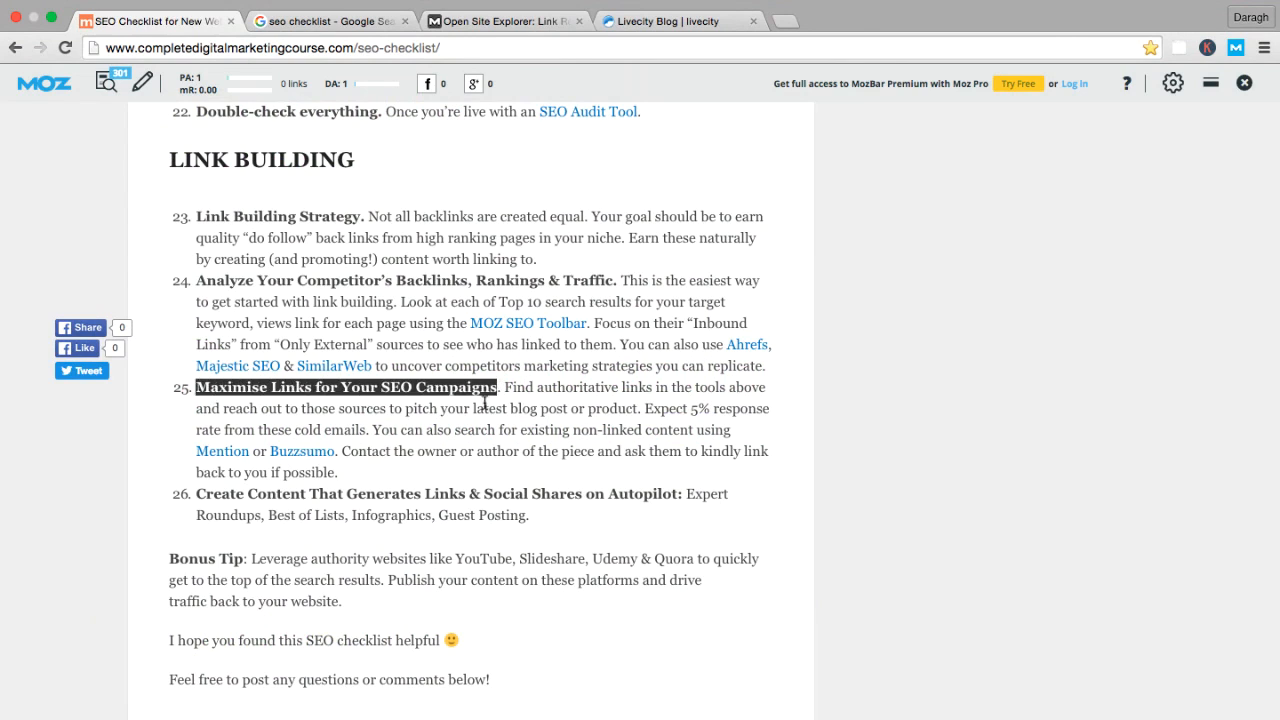
scroll(up, 3)
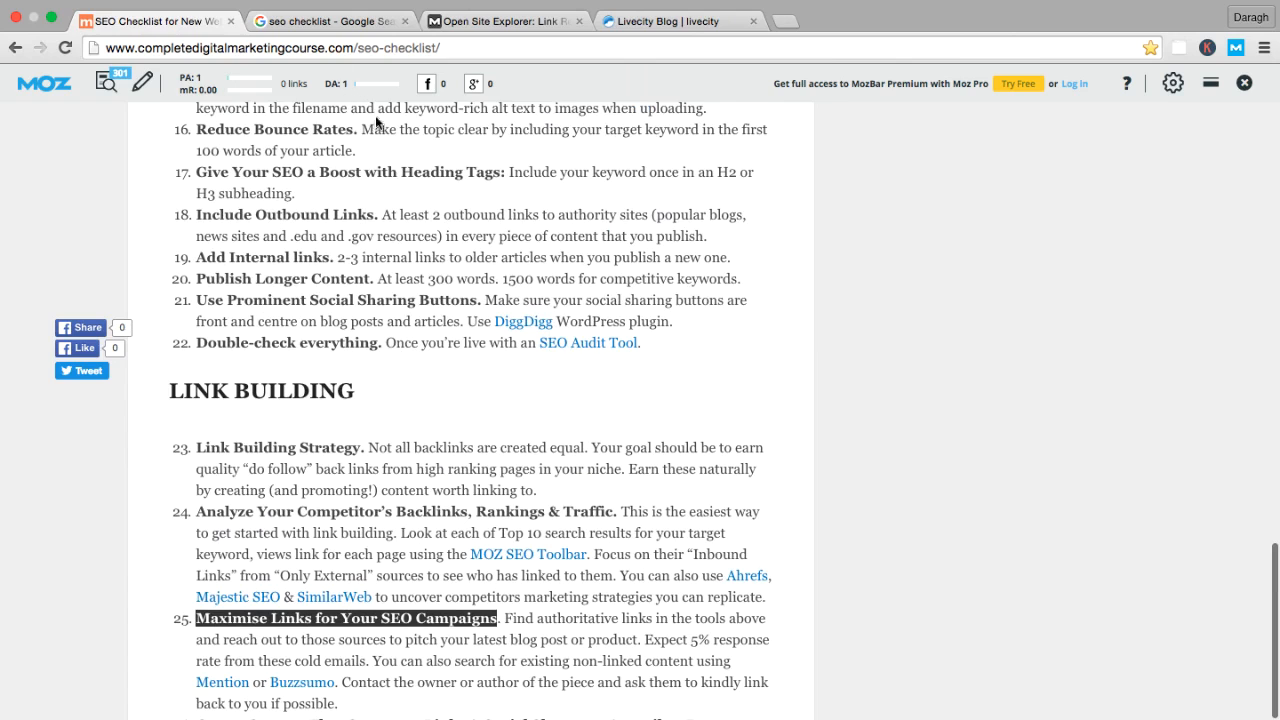
mouse_move(421, 241)
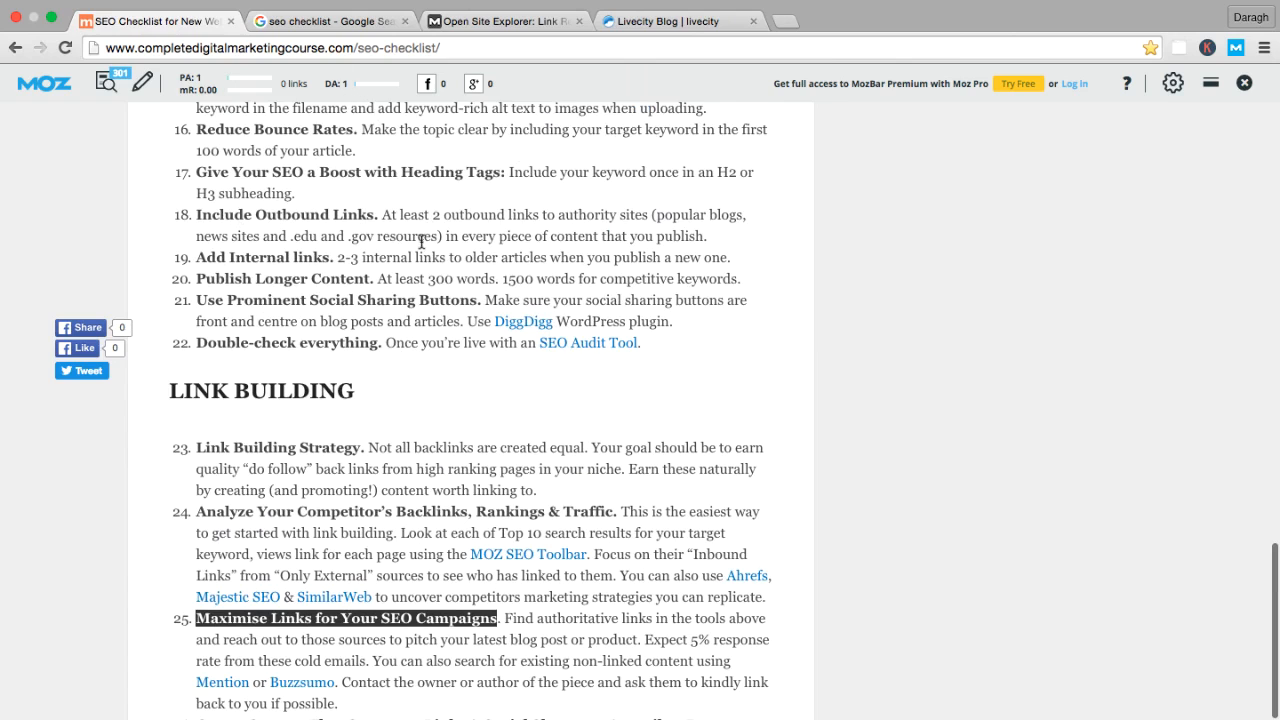
scroll(down, 3)
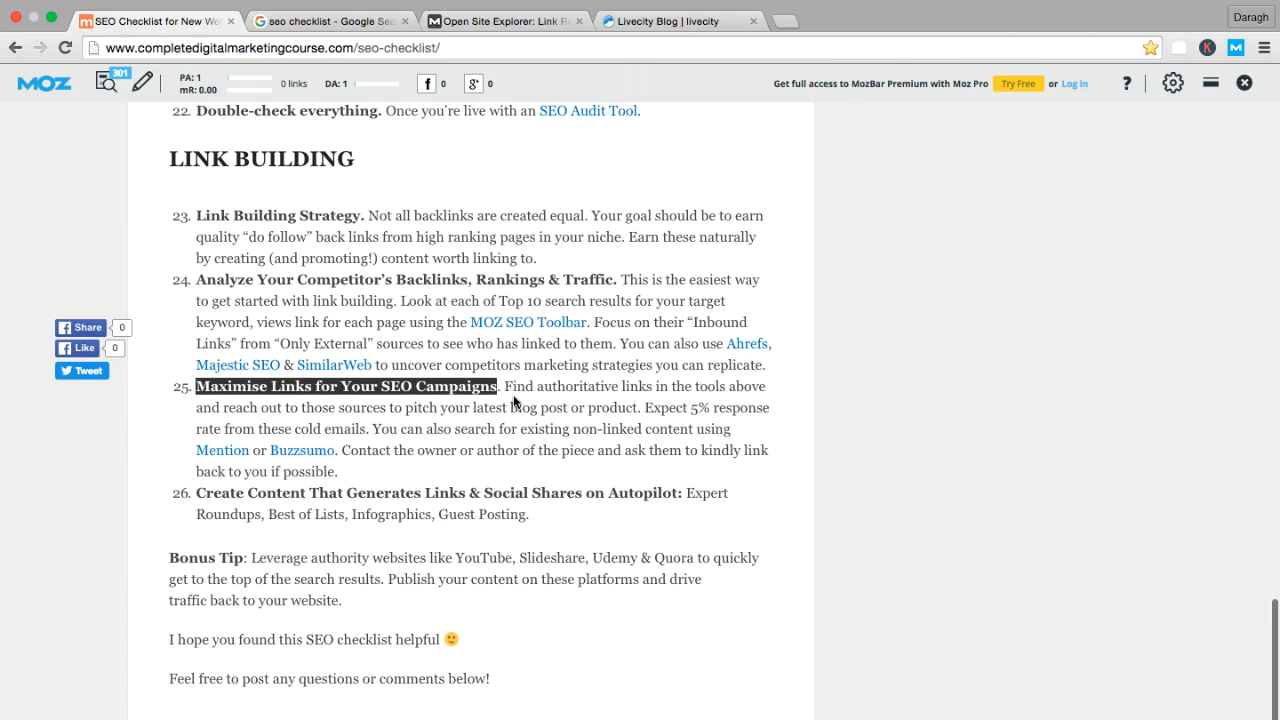
click(505, 386)
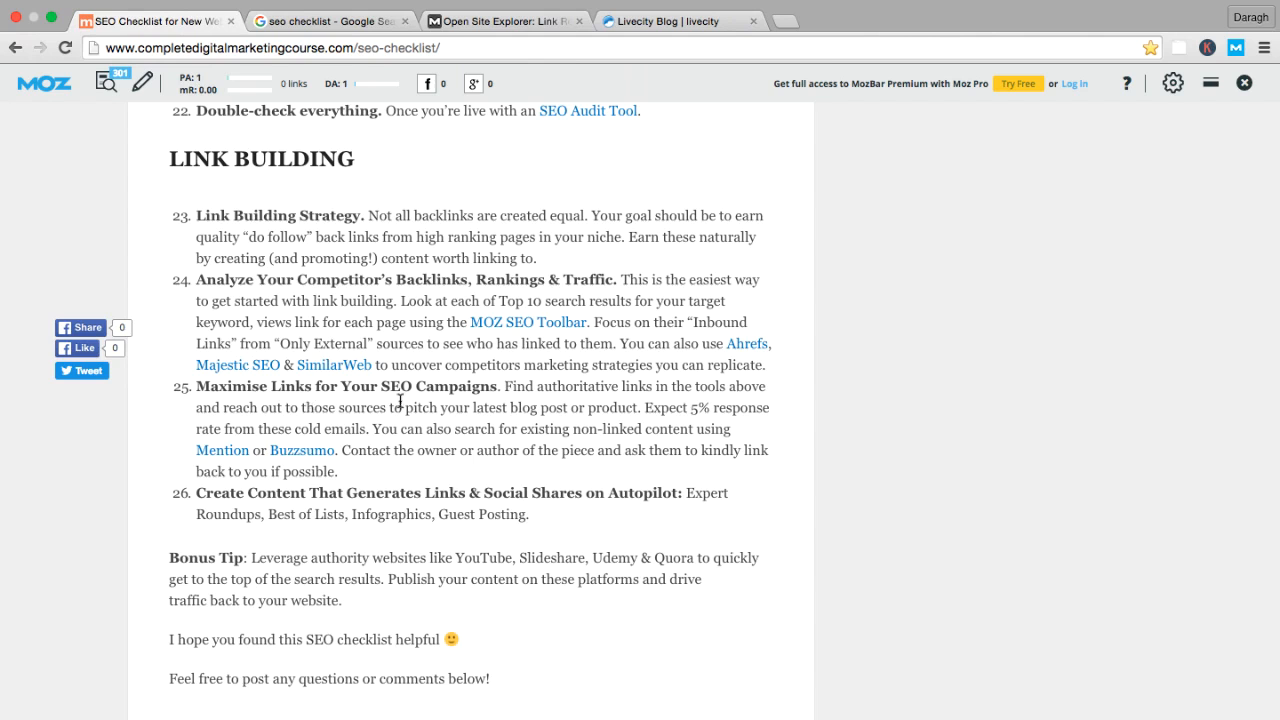
drag(397, 407, 648, 407)
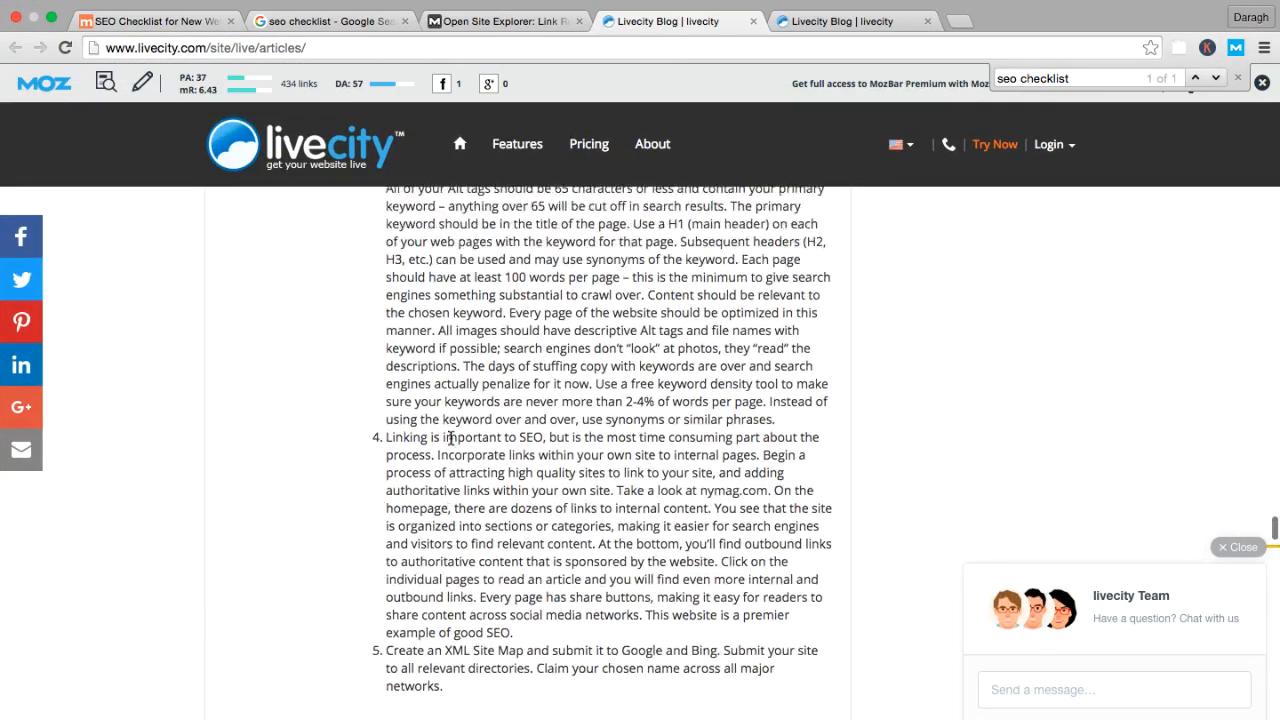
- Scroll the Livecity article down to its 'The 2015 SEO Checklist' mention above References
scroll(down, 3)
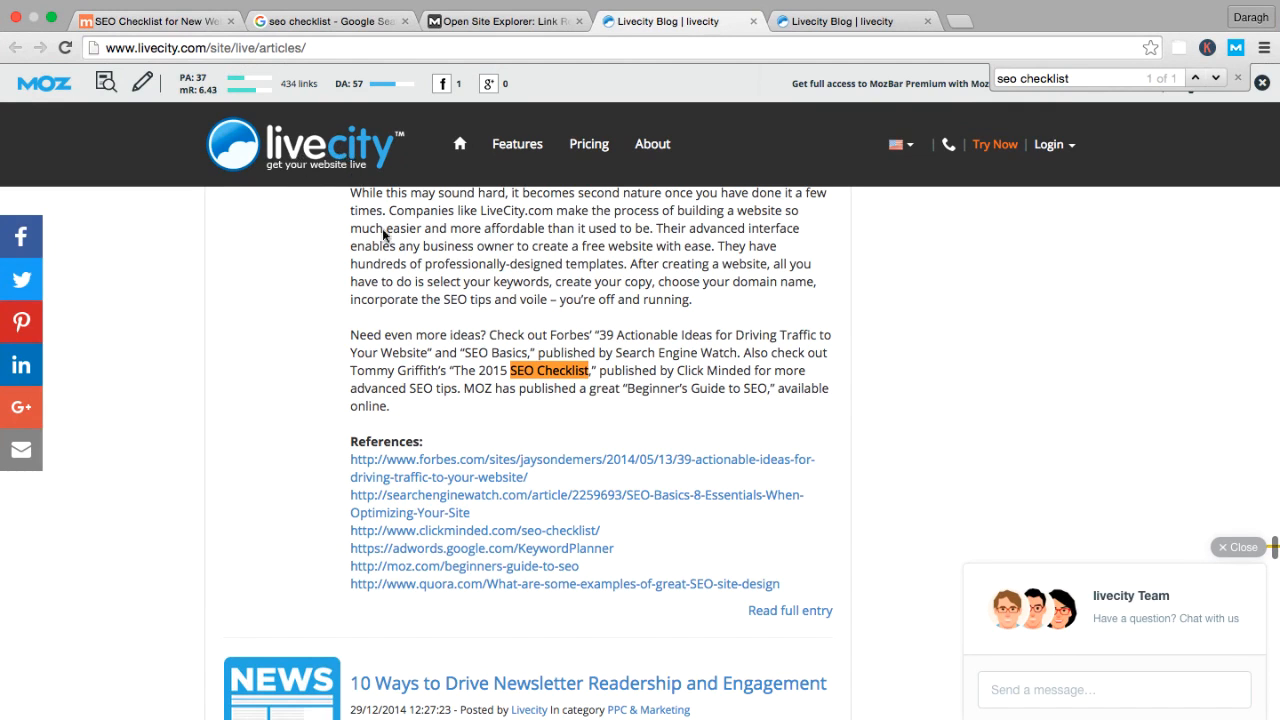
mouse_move(409, 372)
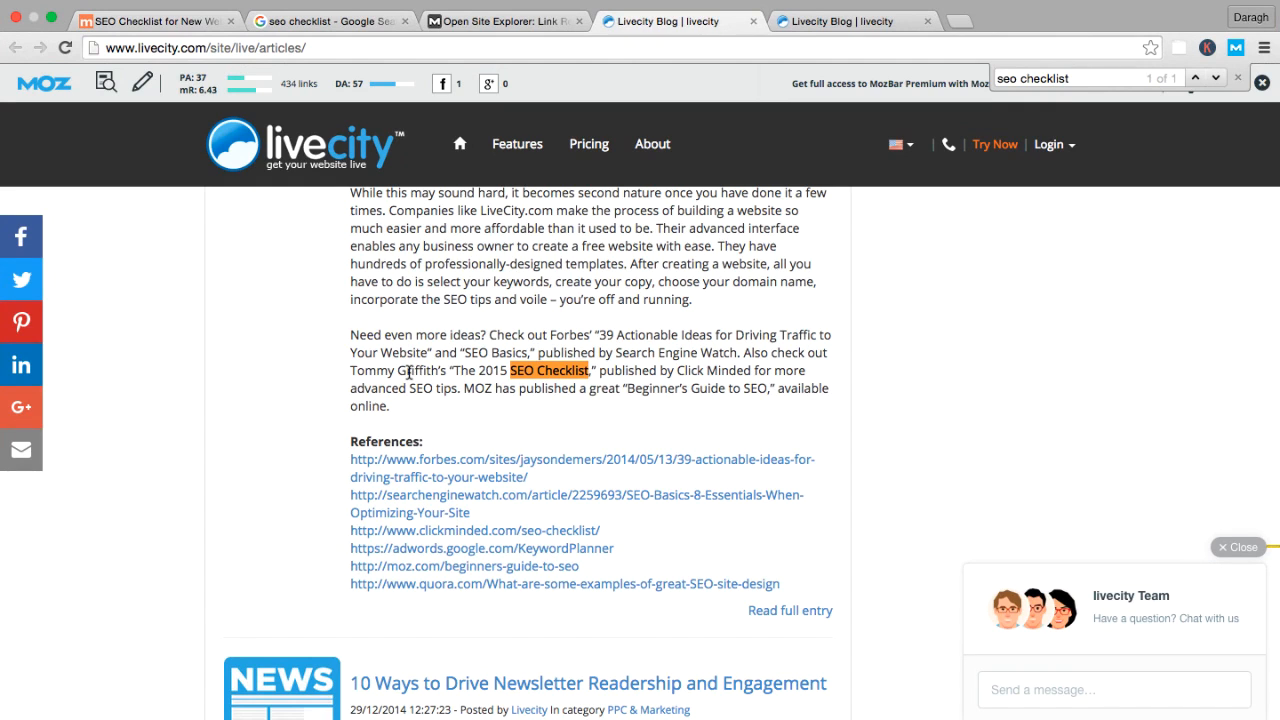
mouse_move(530, 433)
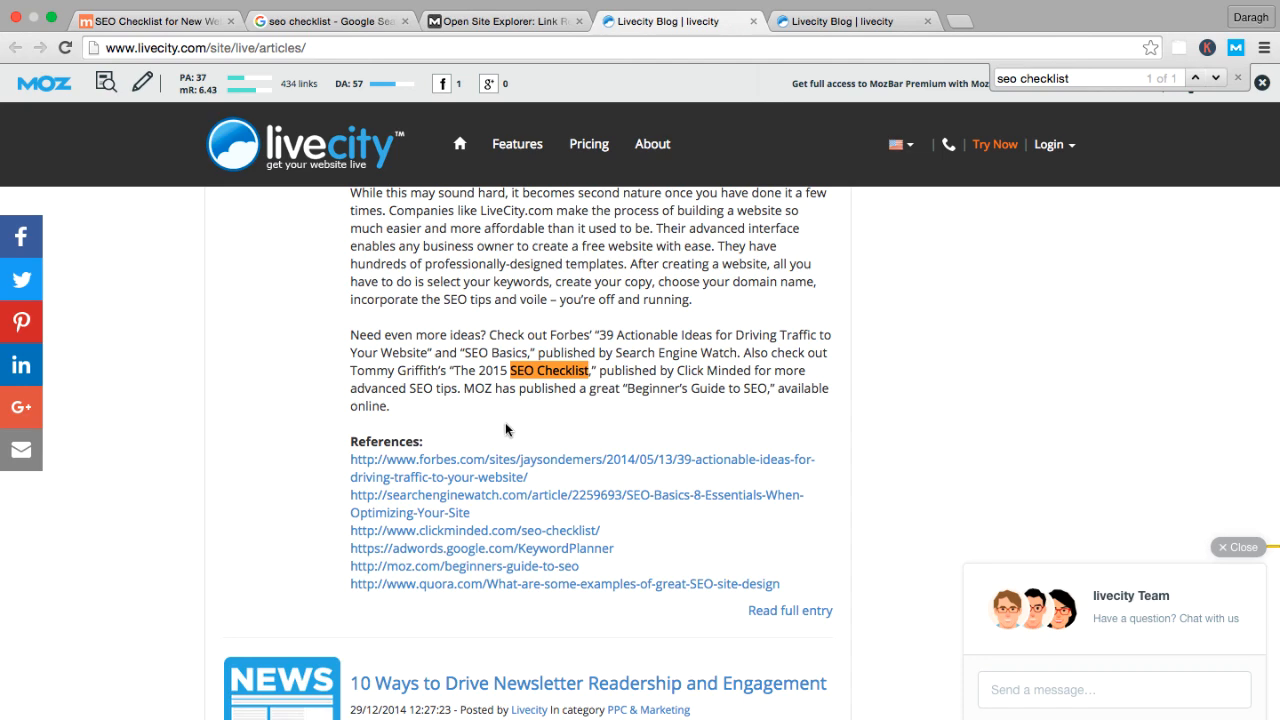
scroll(down, 3)
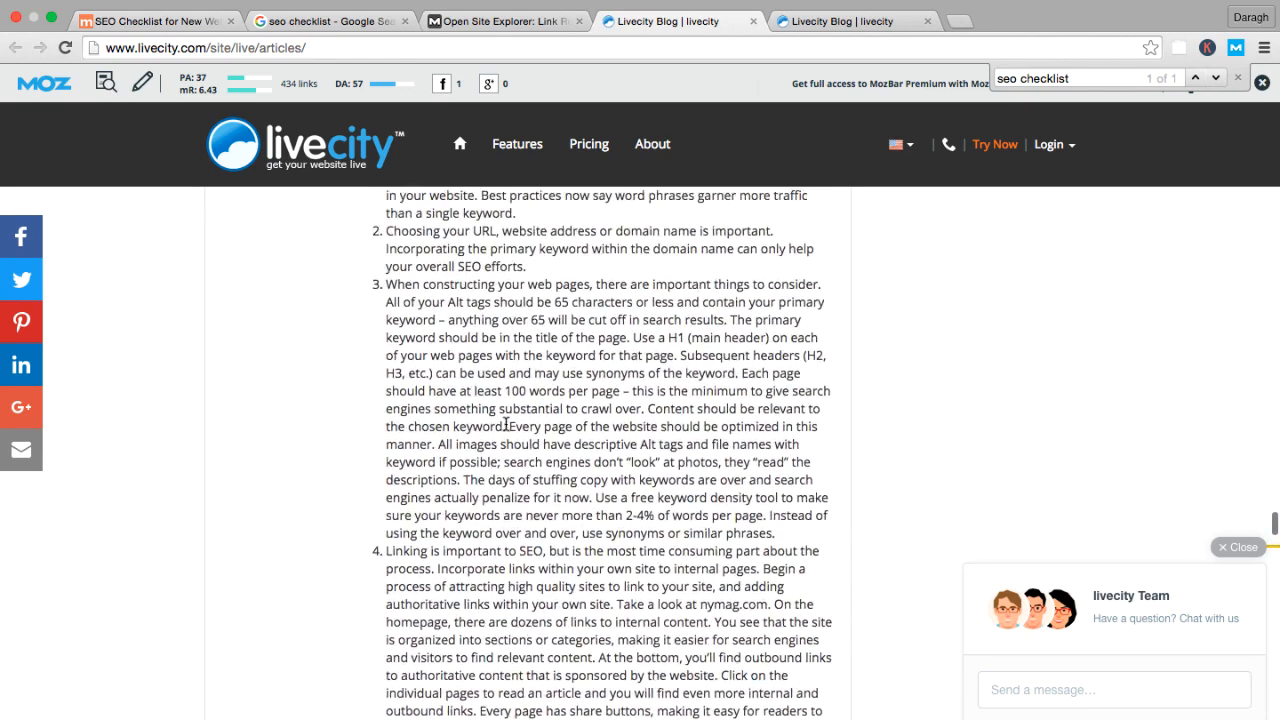
scroll(down, 3)
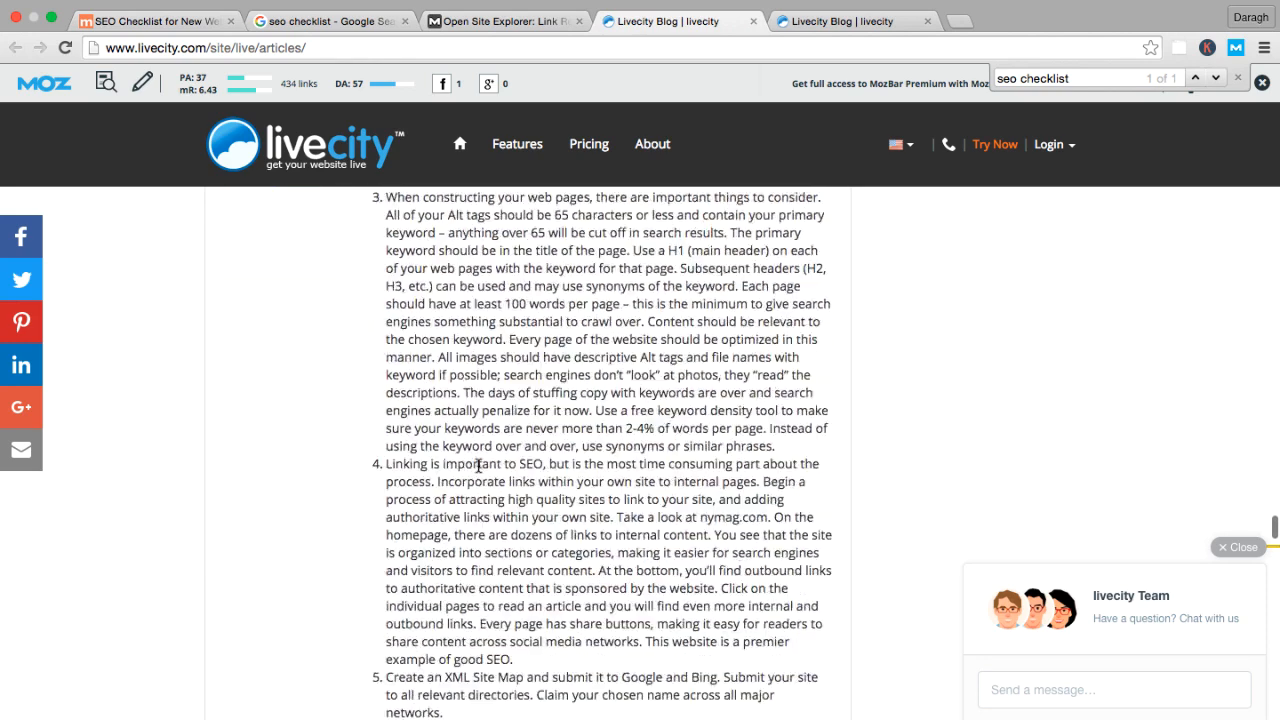
scroll(down, 3)
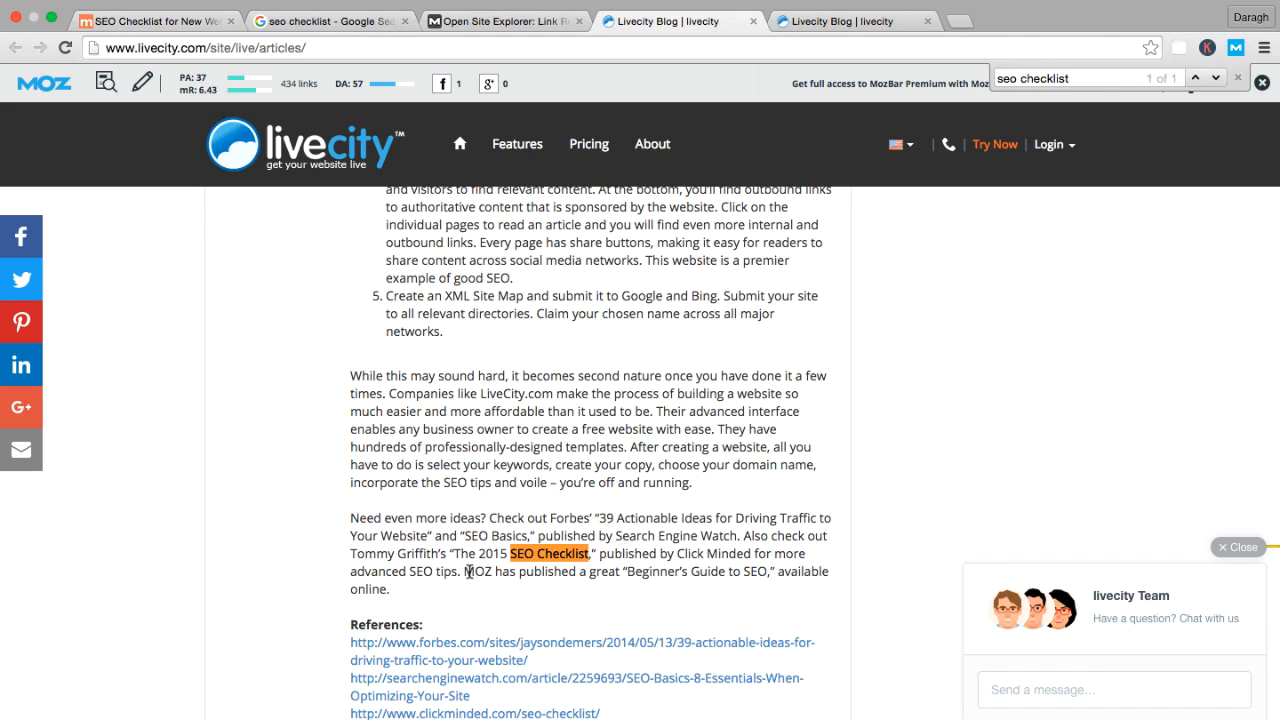
scroll(down, 3)
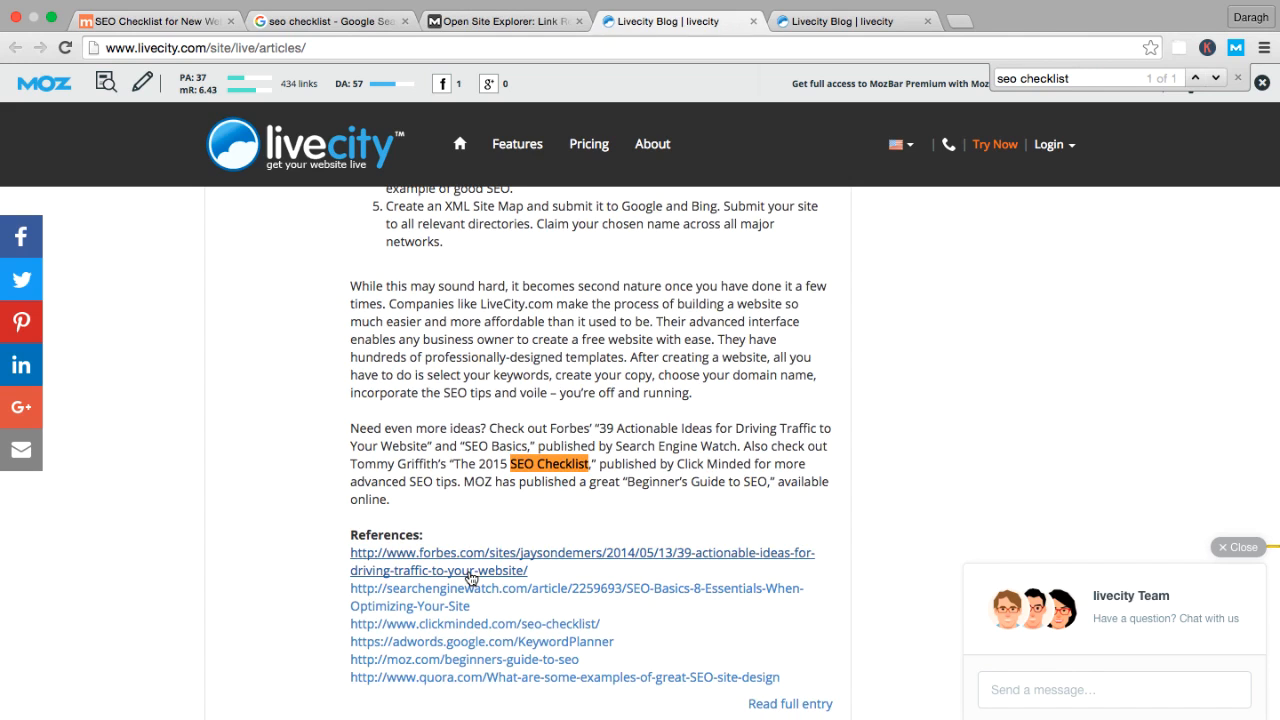
mouse_move(545, 255)
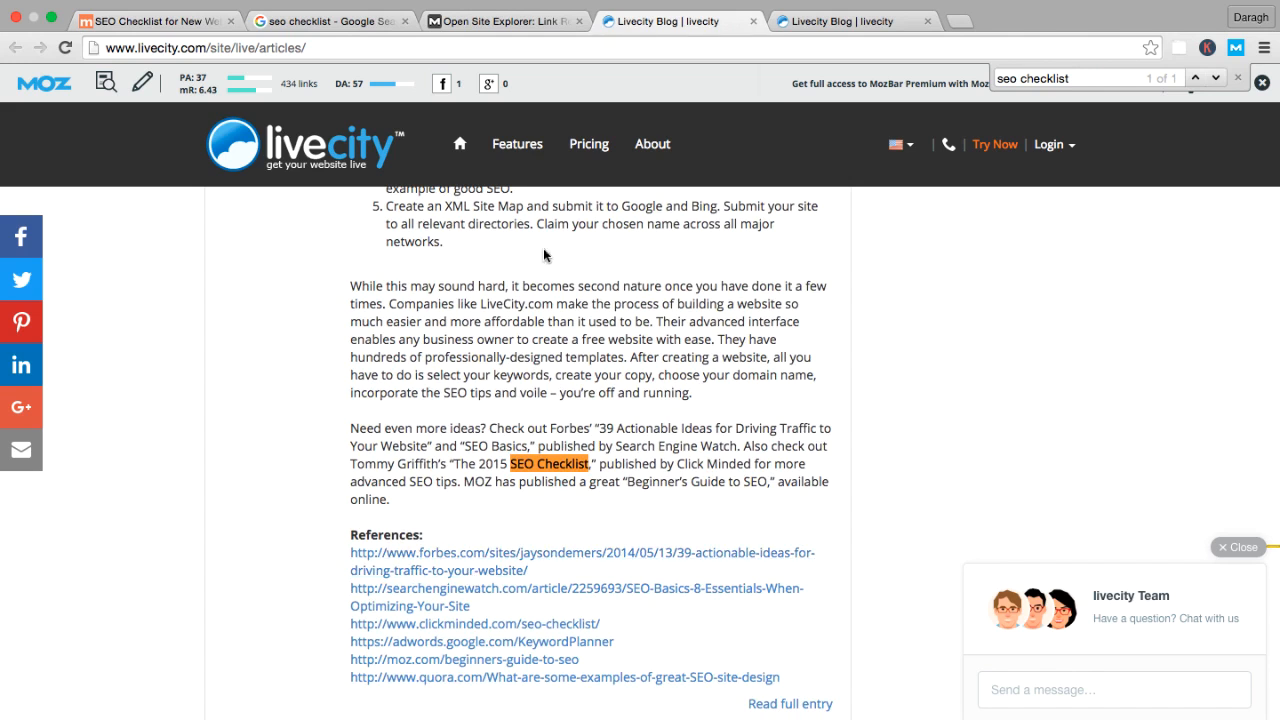
mouse_move(535, 443)
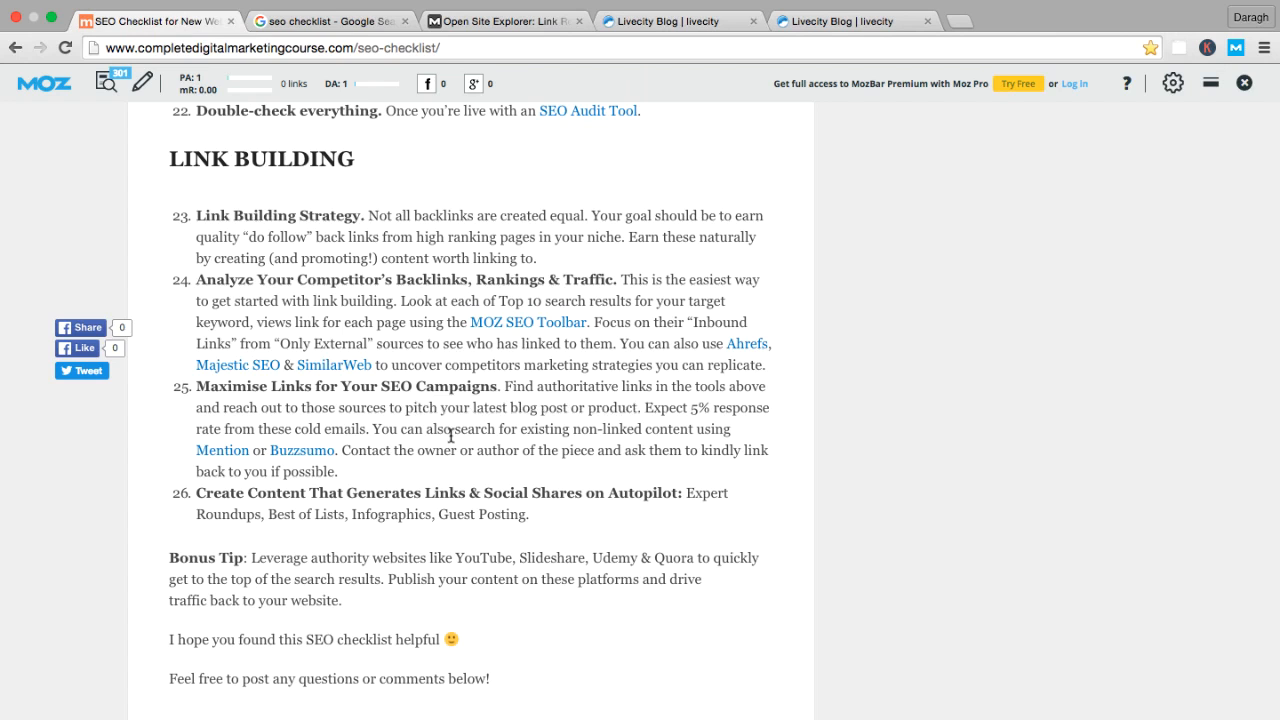
- Highlight the checklist tip about non-linked content, ahead of a Google search for 'buzzsumo'
double_click(618, 407)
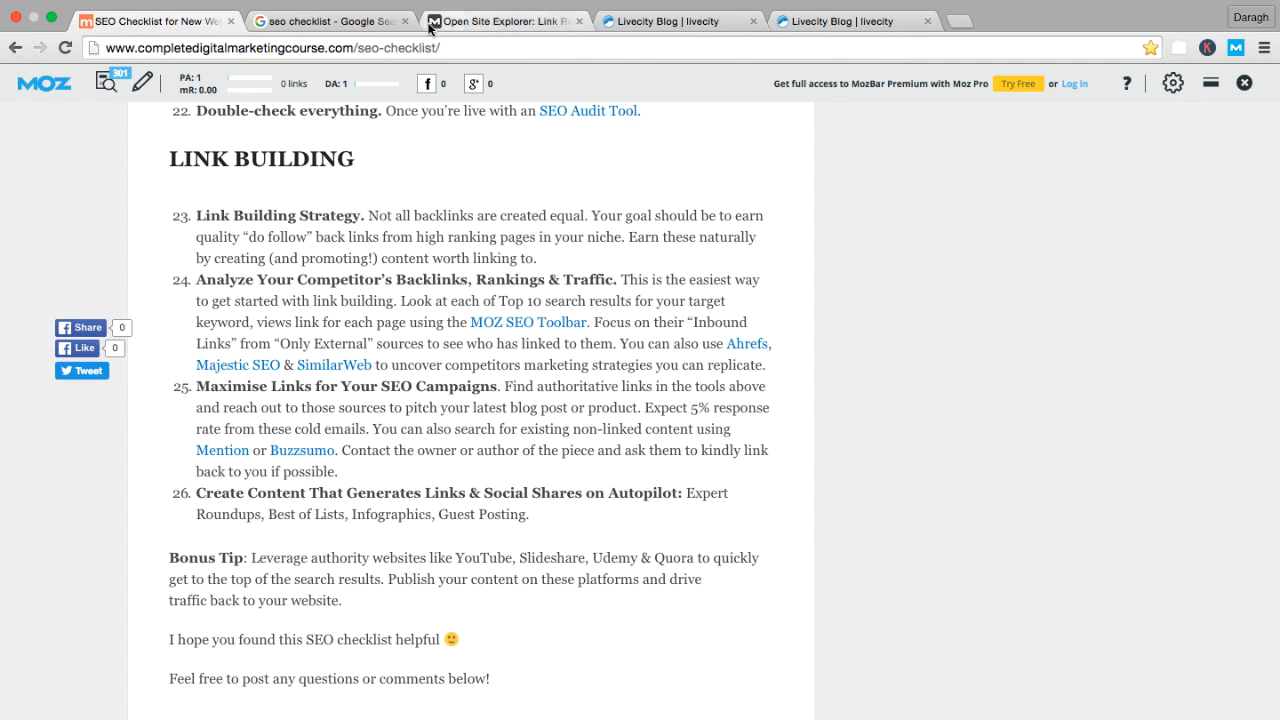
mouse_move(462, 229)
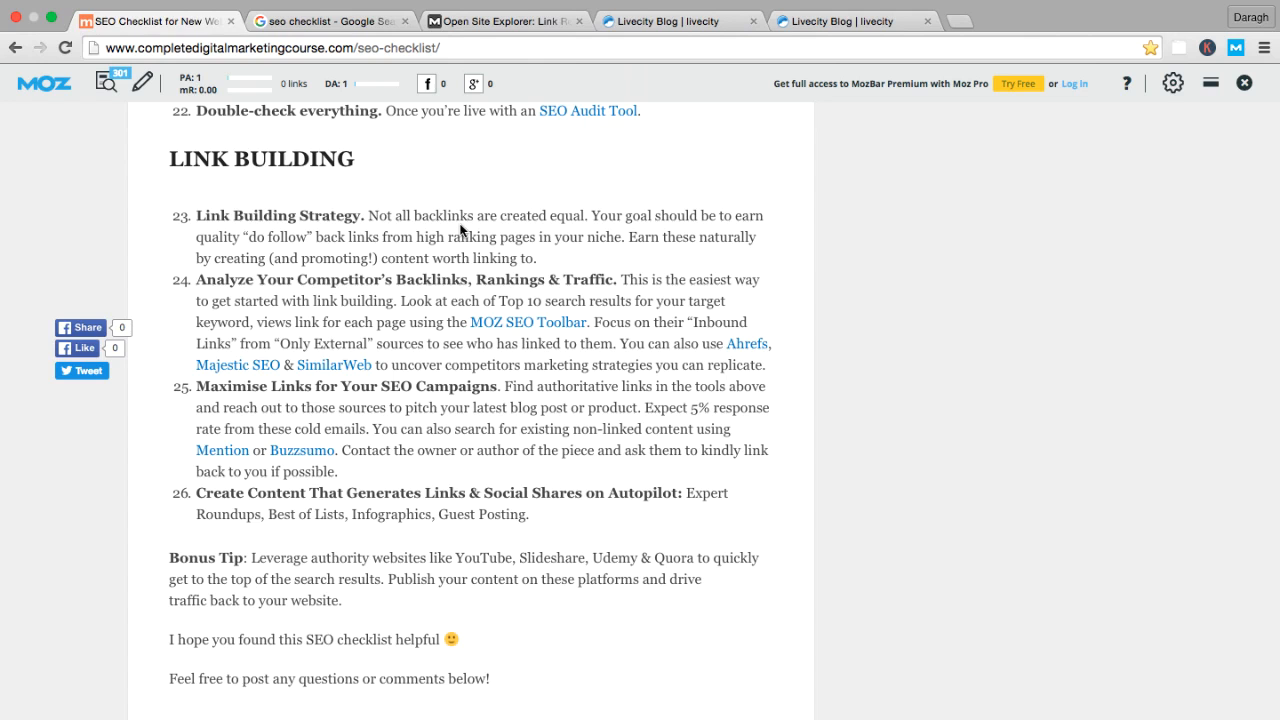
mouse_move(442, 446)
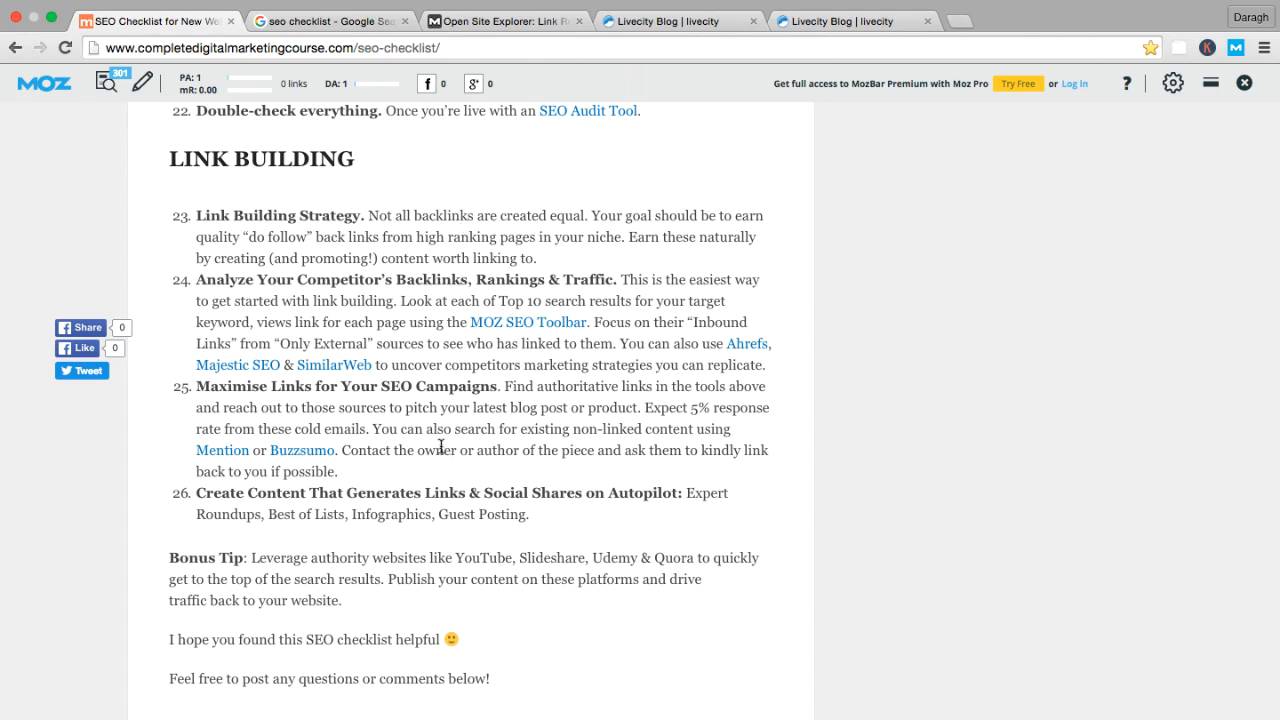
mouse_move(266, 399)
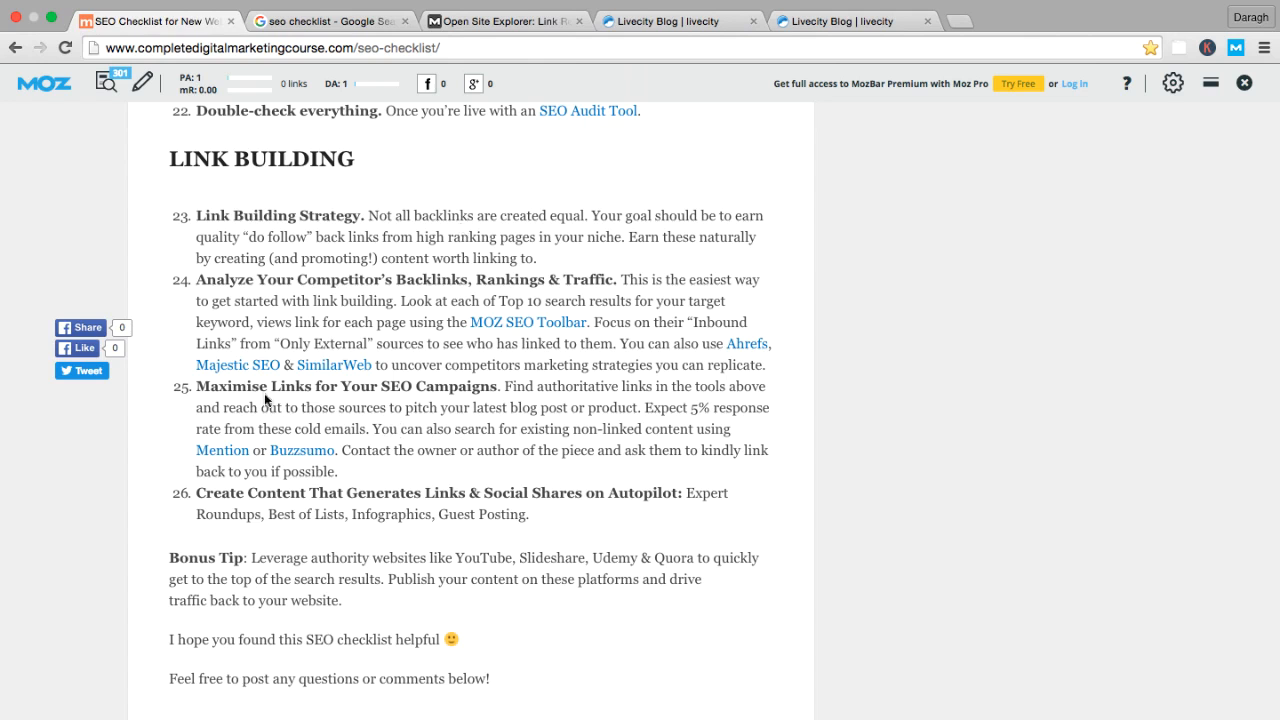
mouse_move(374, 429)
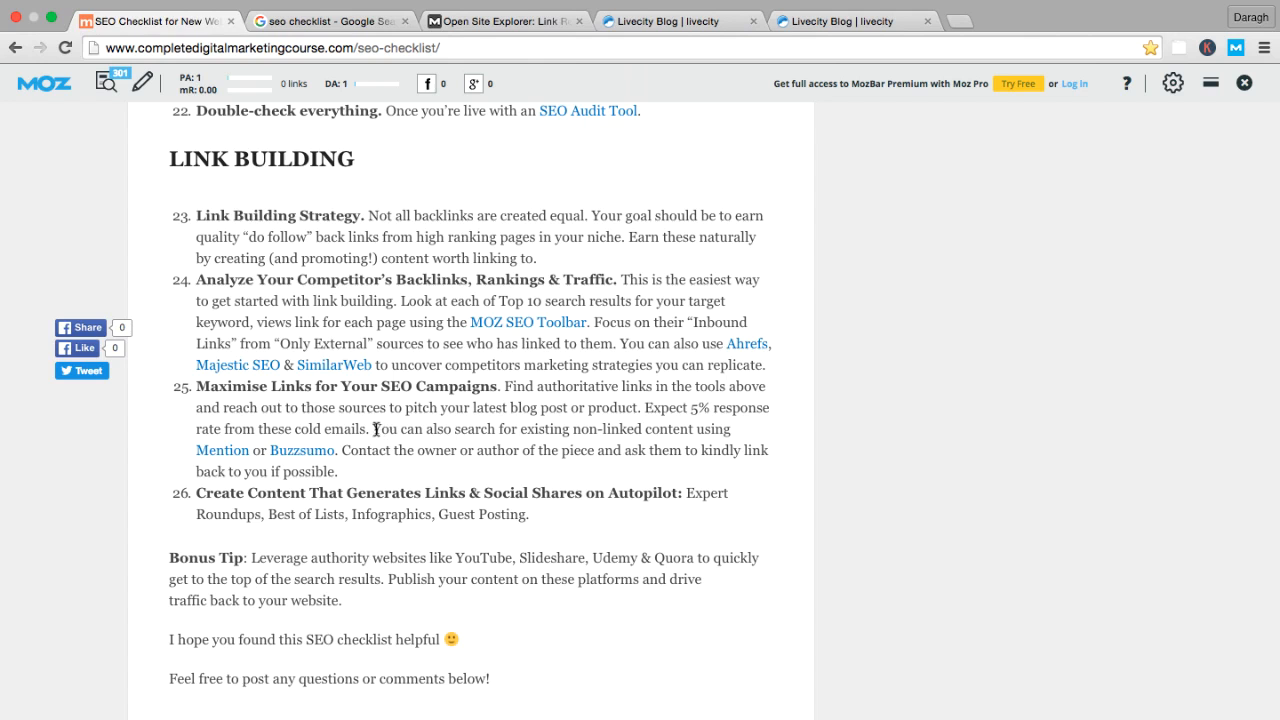
drag(374, 429, 705, 429)
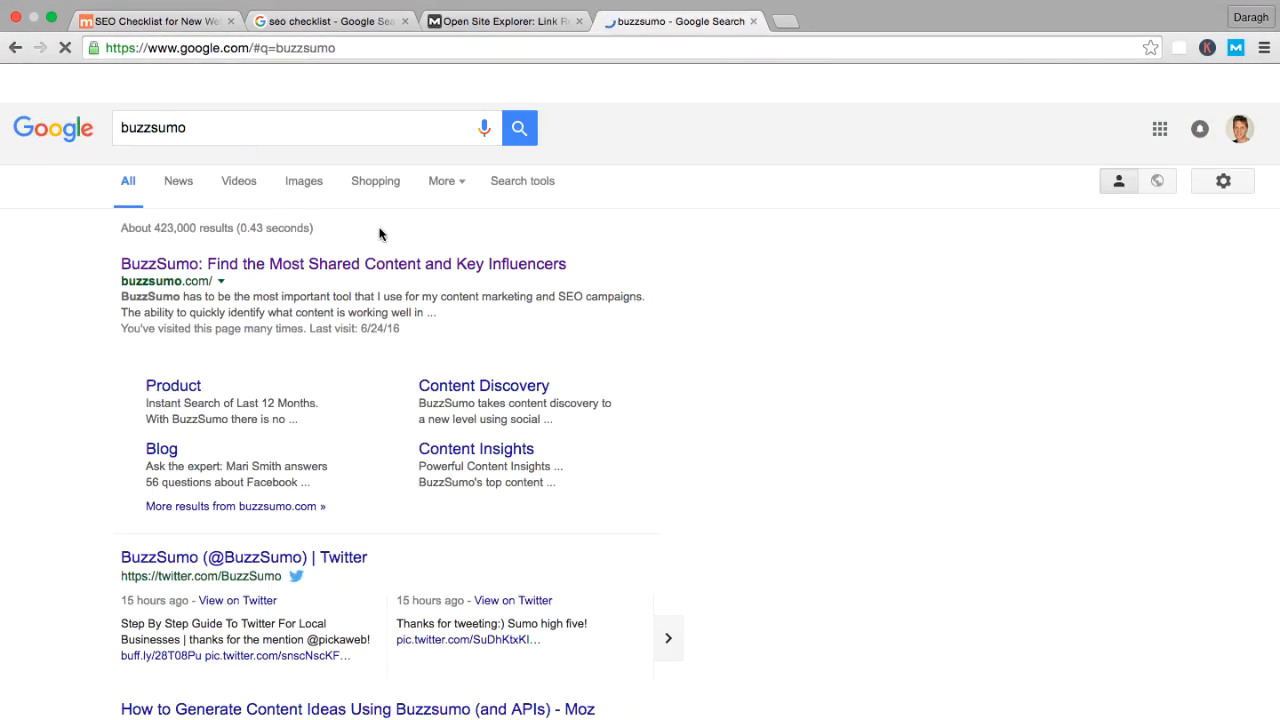
- Search BuzzSumo for 'dogpatch labs' and open the top IDA Ireland article
click(343, 263)
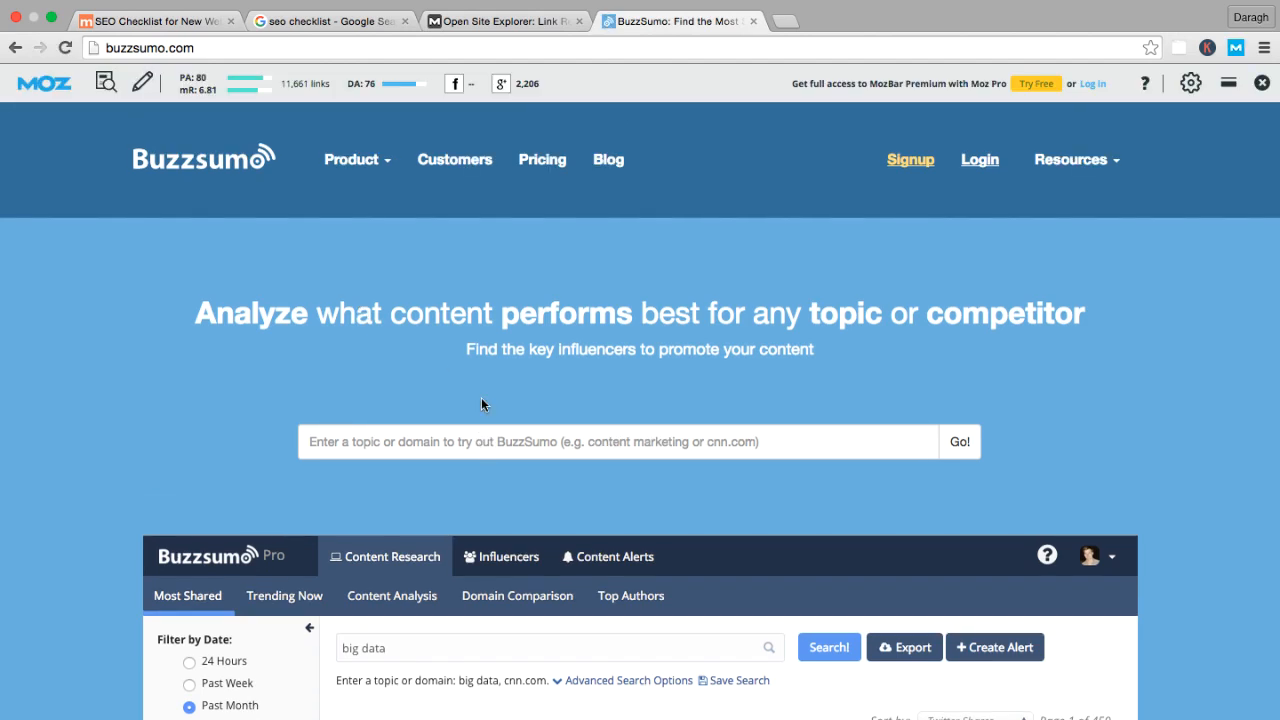
click(617, 441)
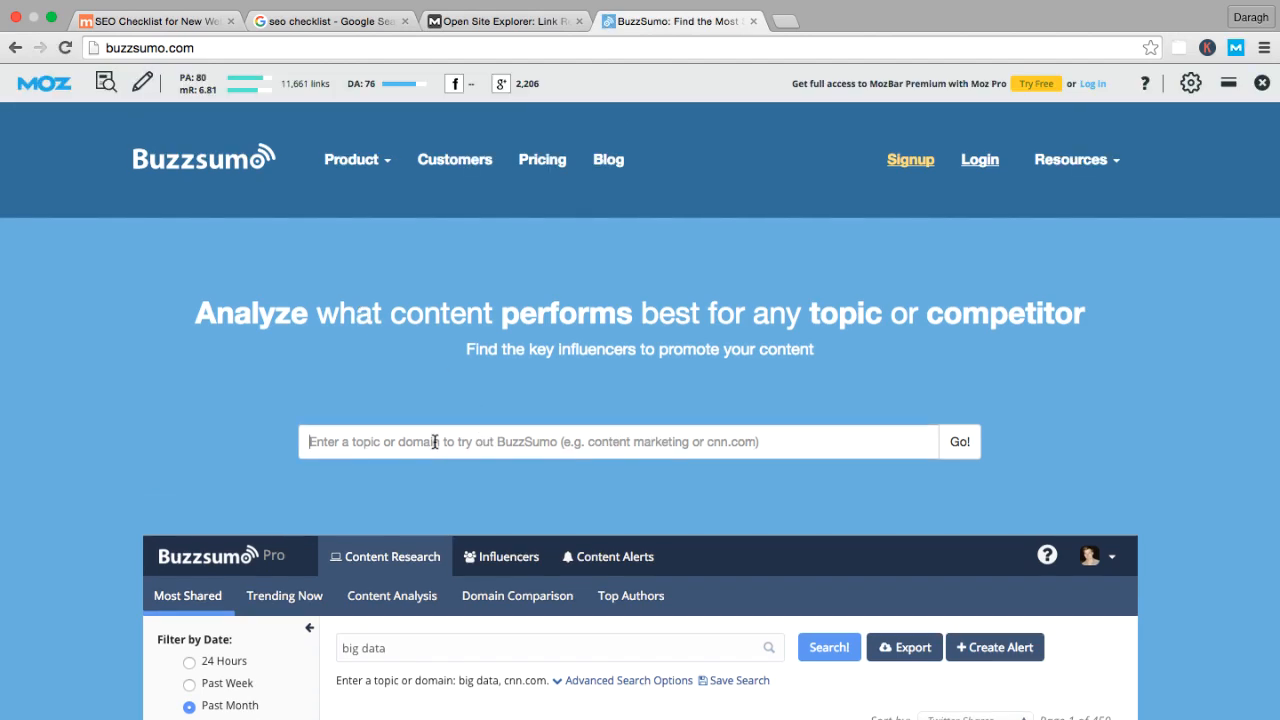
text(d)
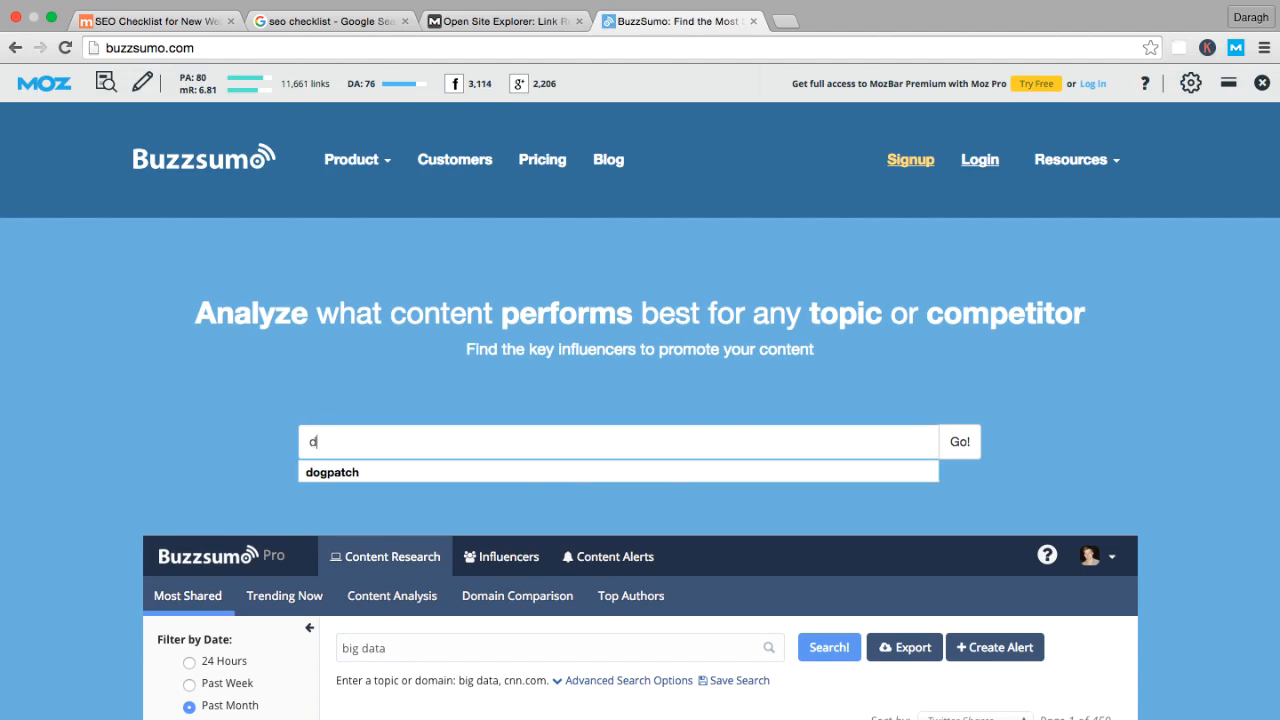
click(331, 471)
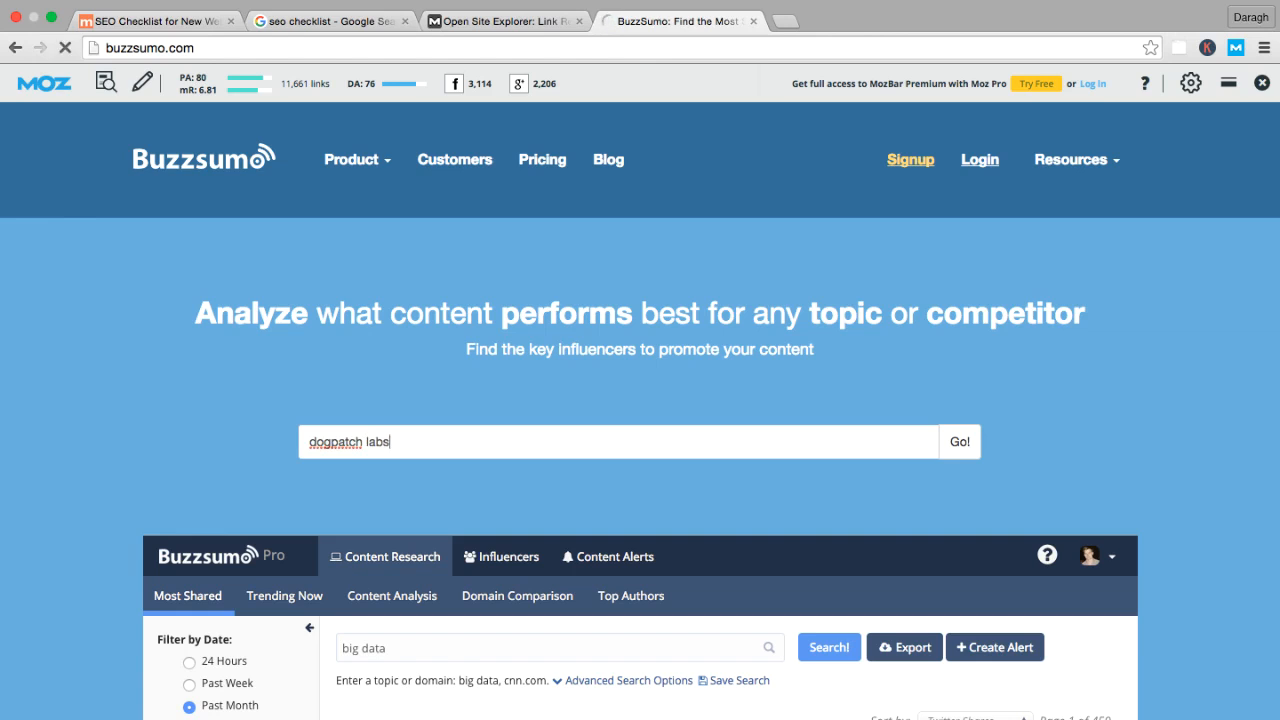
click(958, 442)
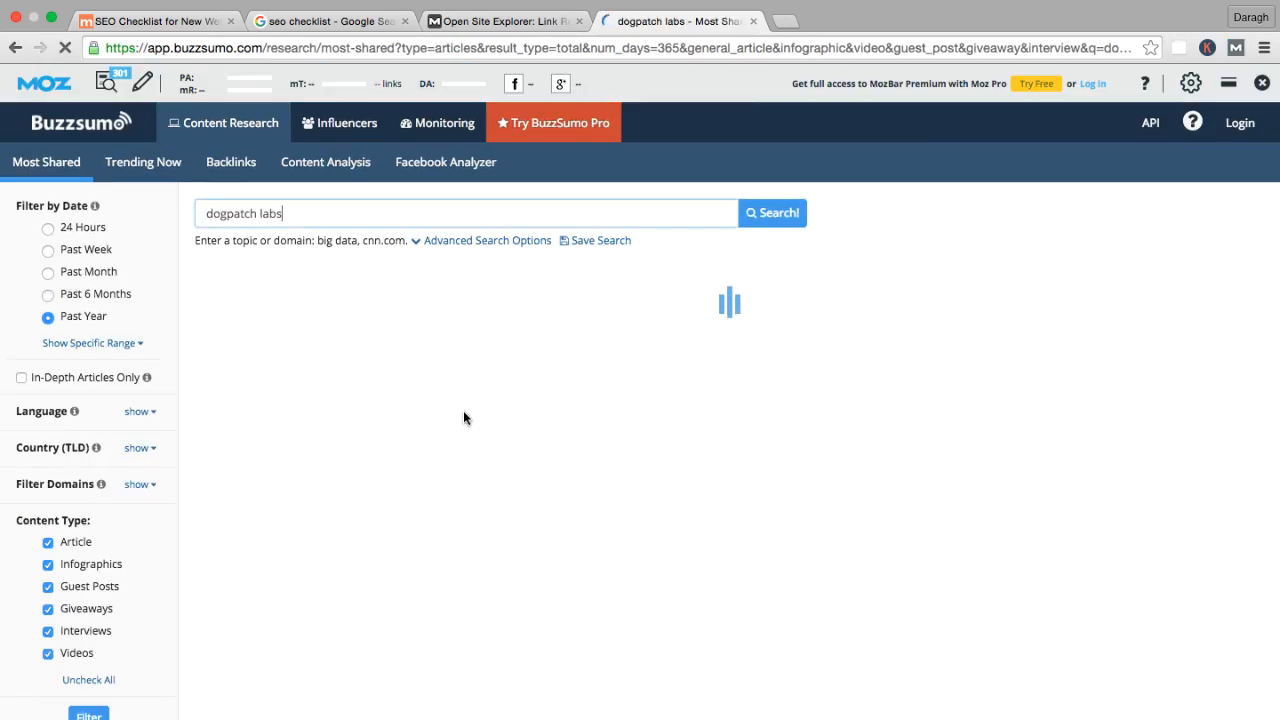
click(771, 213)
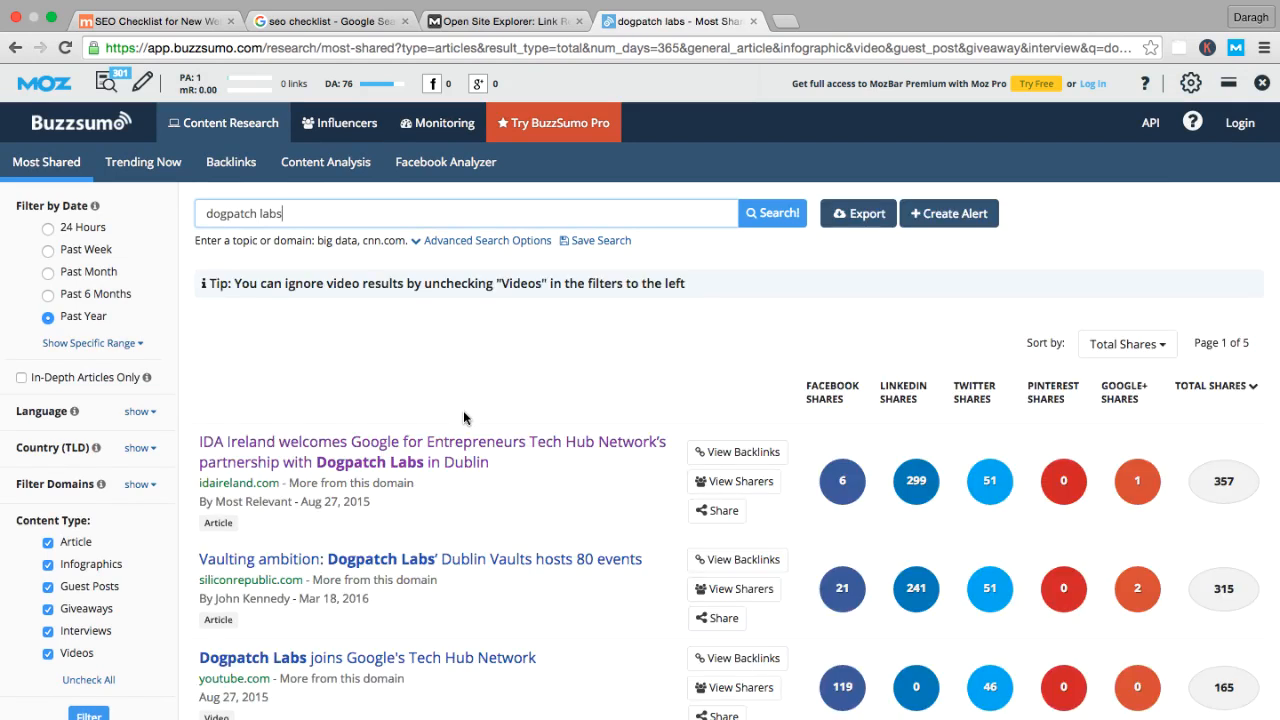
click(432, 451)
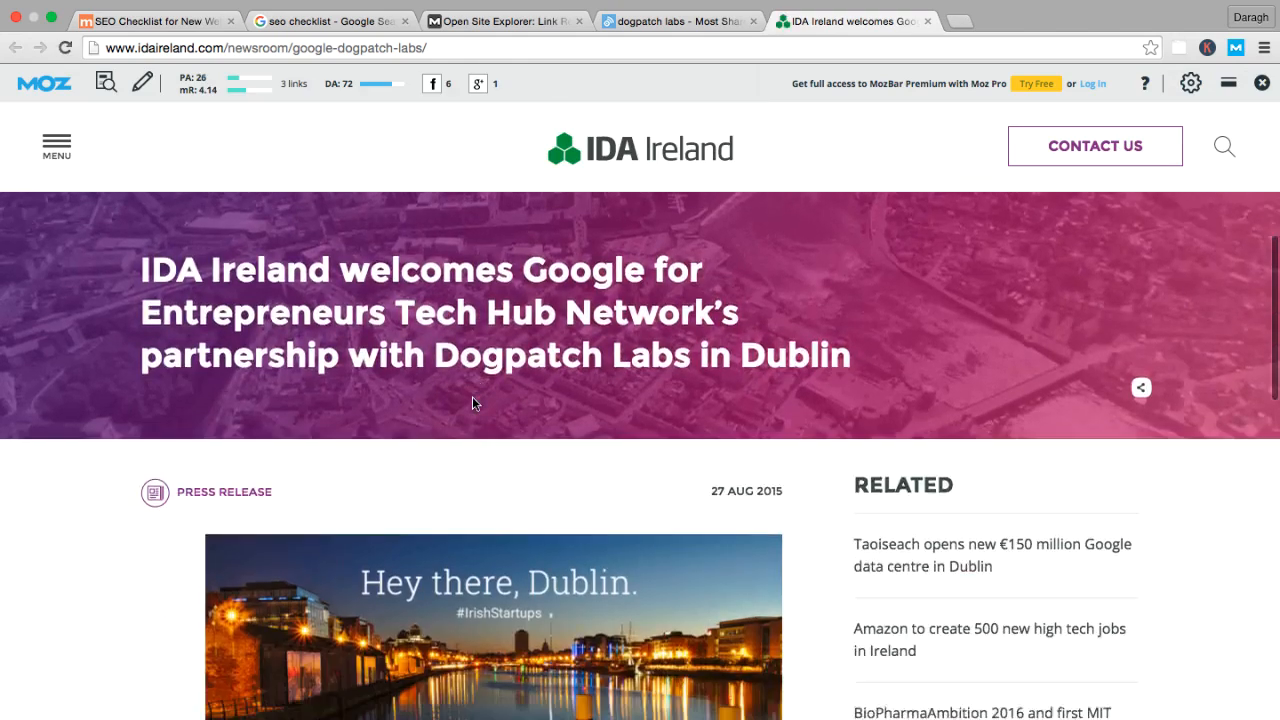
- Scroll the IDA Ireland article and select the unlinked 'Dogpatch Labs' mention
scroll(down, 3)
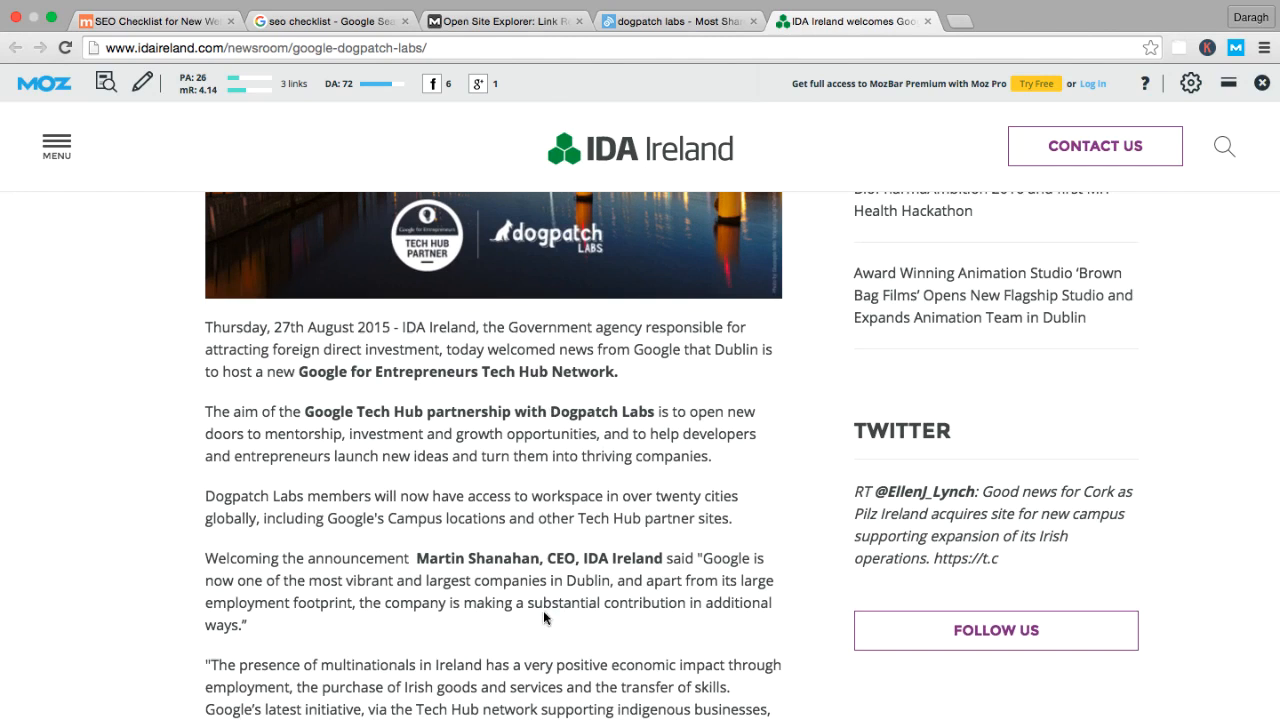
scroll(down, 3)
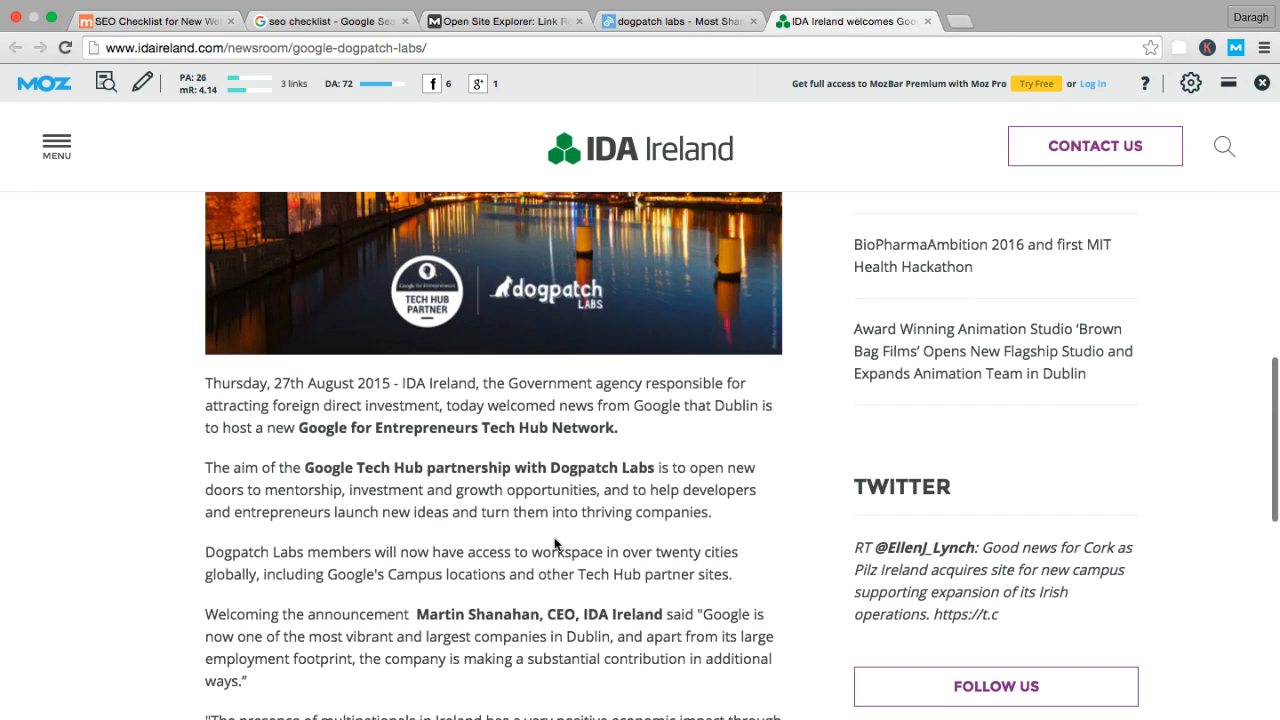
double_click(597, 467)
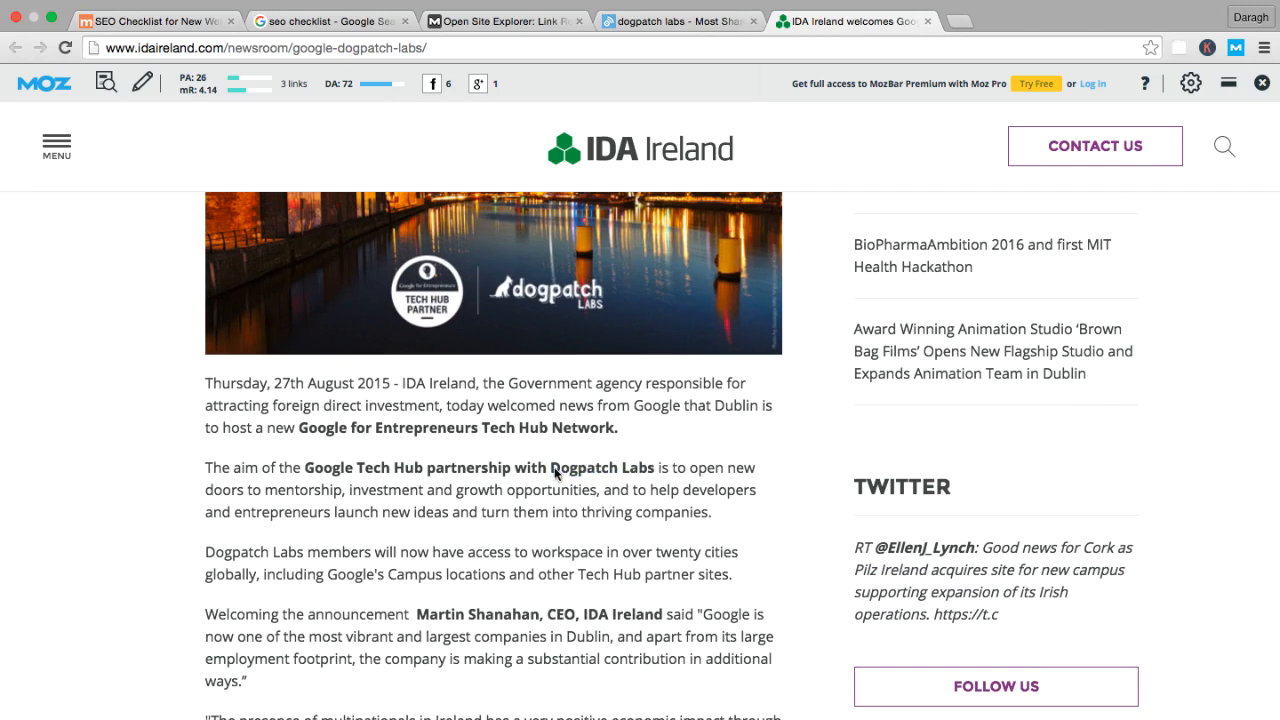
double_click(601, 468)
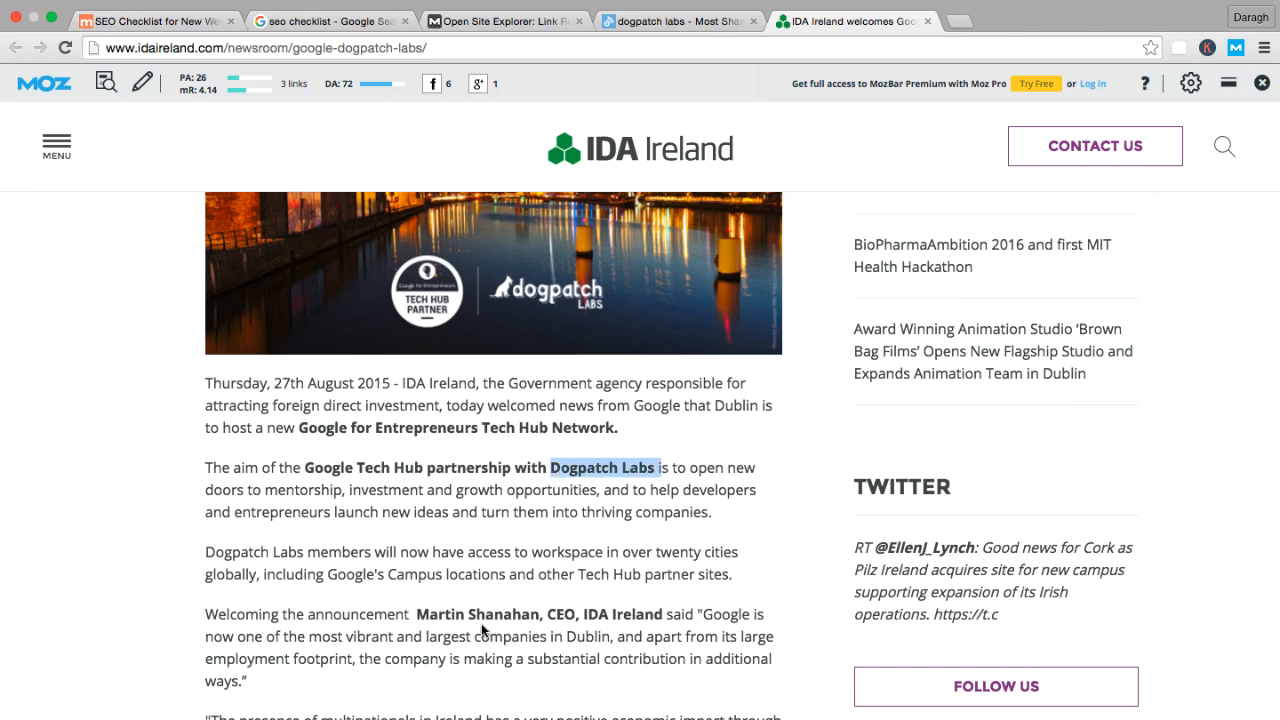
mouse_move(486, 615)
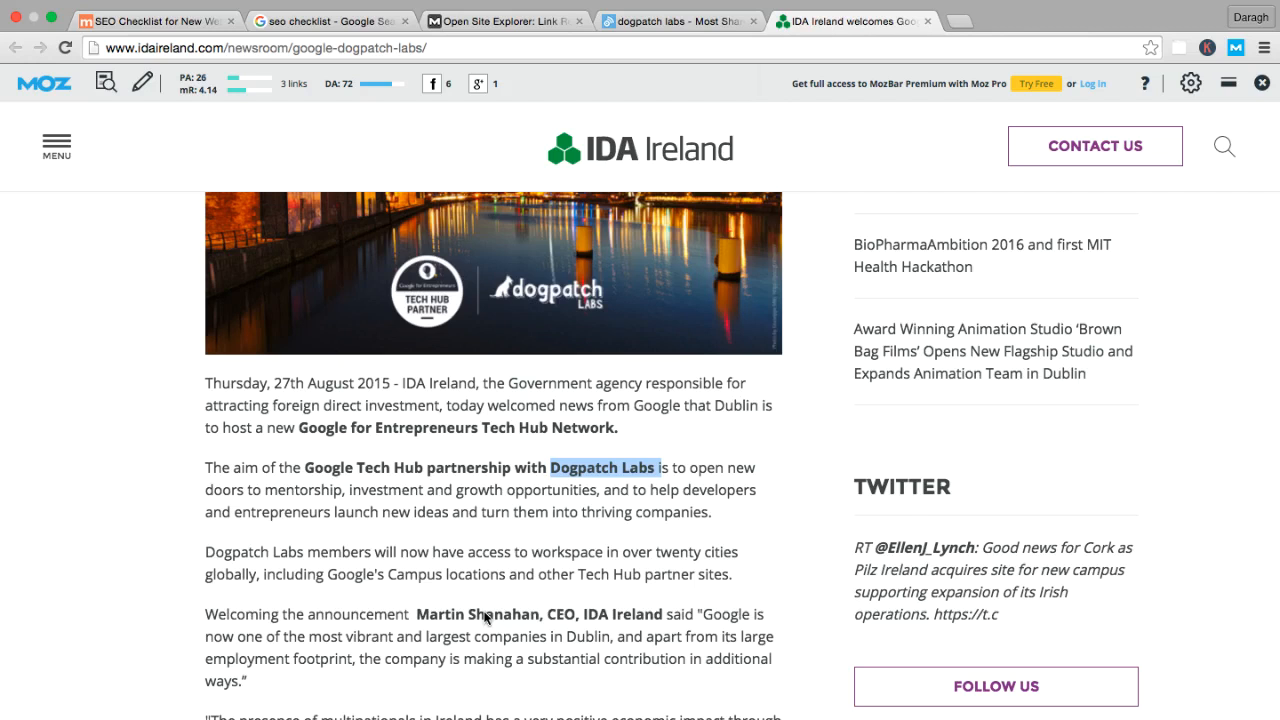
mouse_move(593, 477)
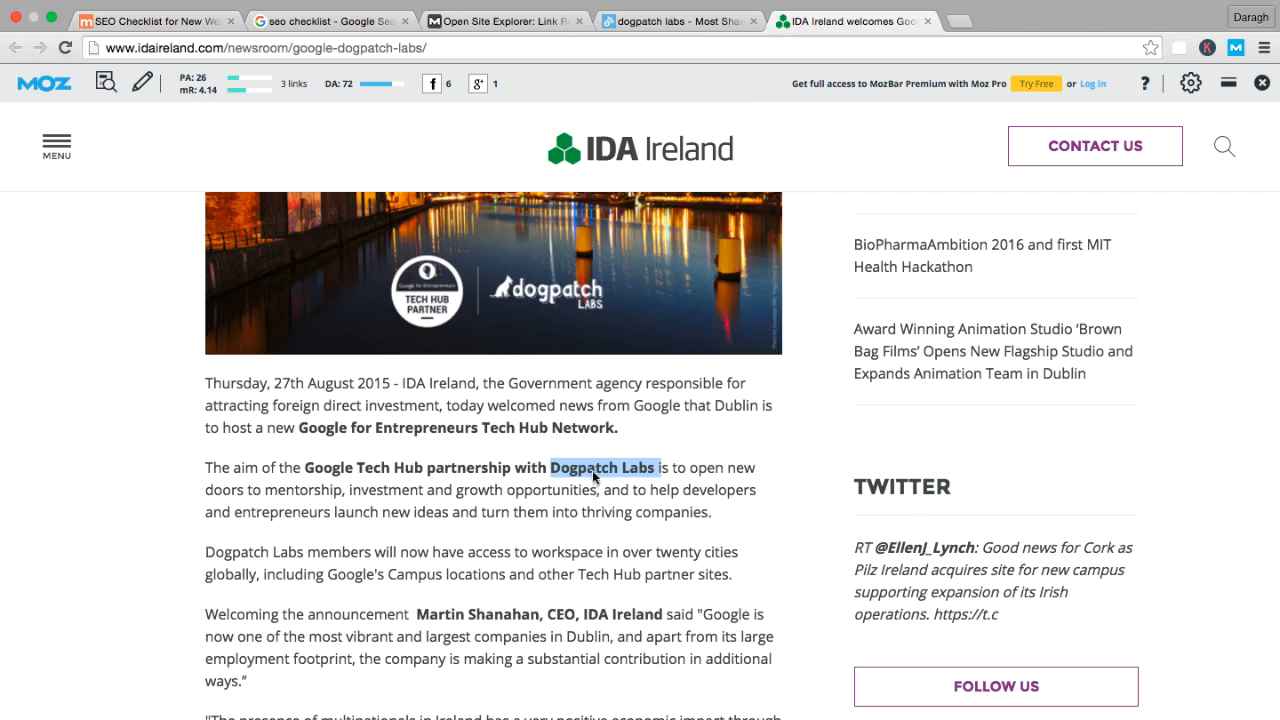
mouse_move(687, 421)
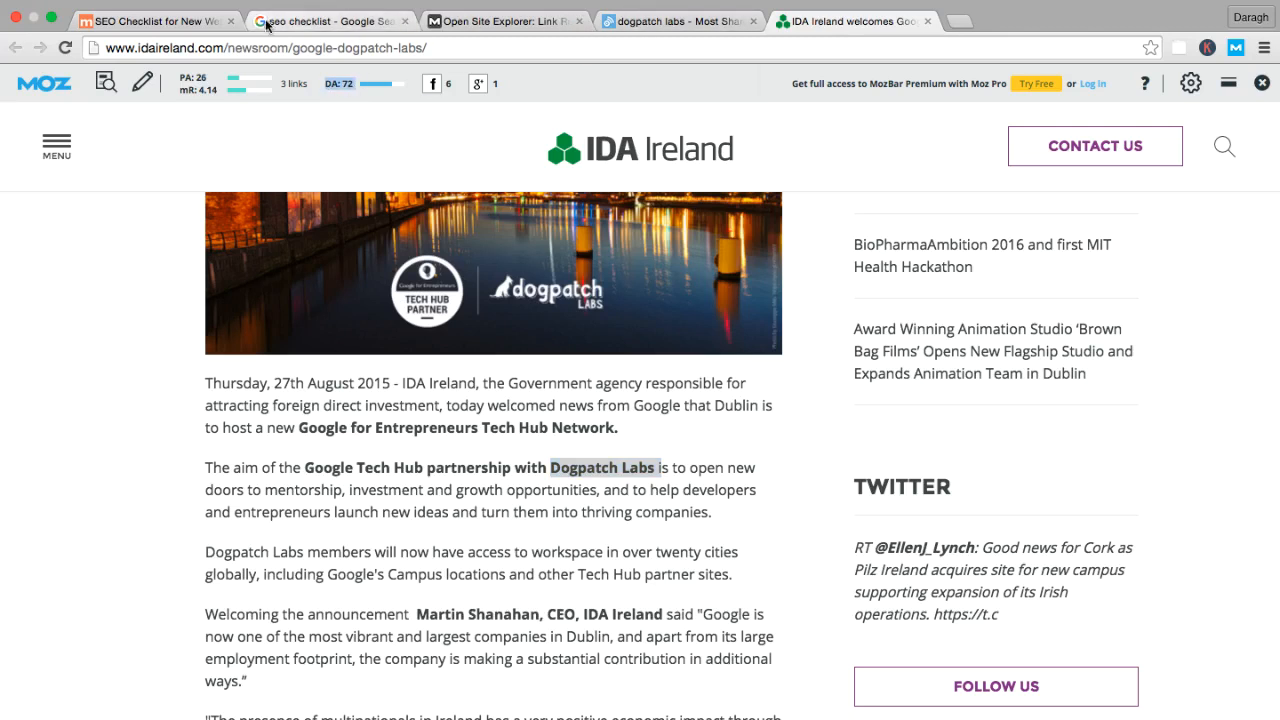
- Switch back to the SEO checklist tab with the link-building tips
click(150, 21)
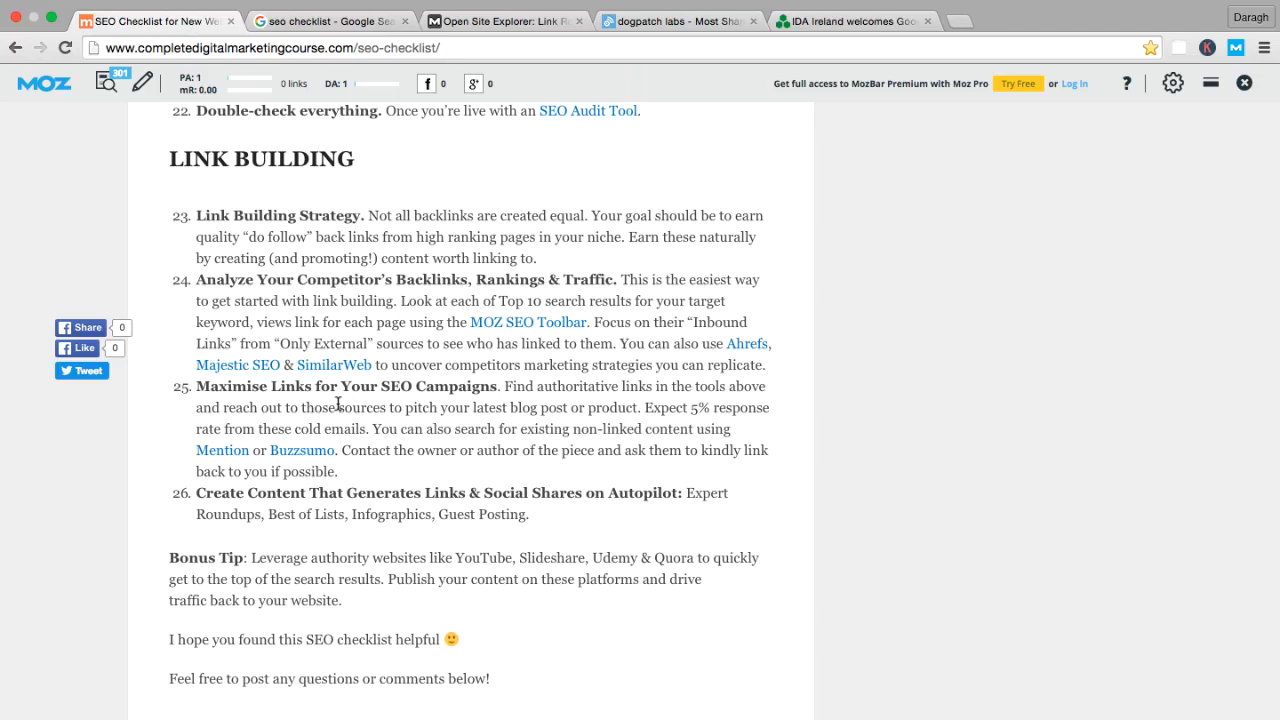
mouse_move(388, 398)
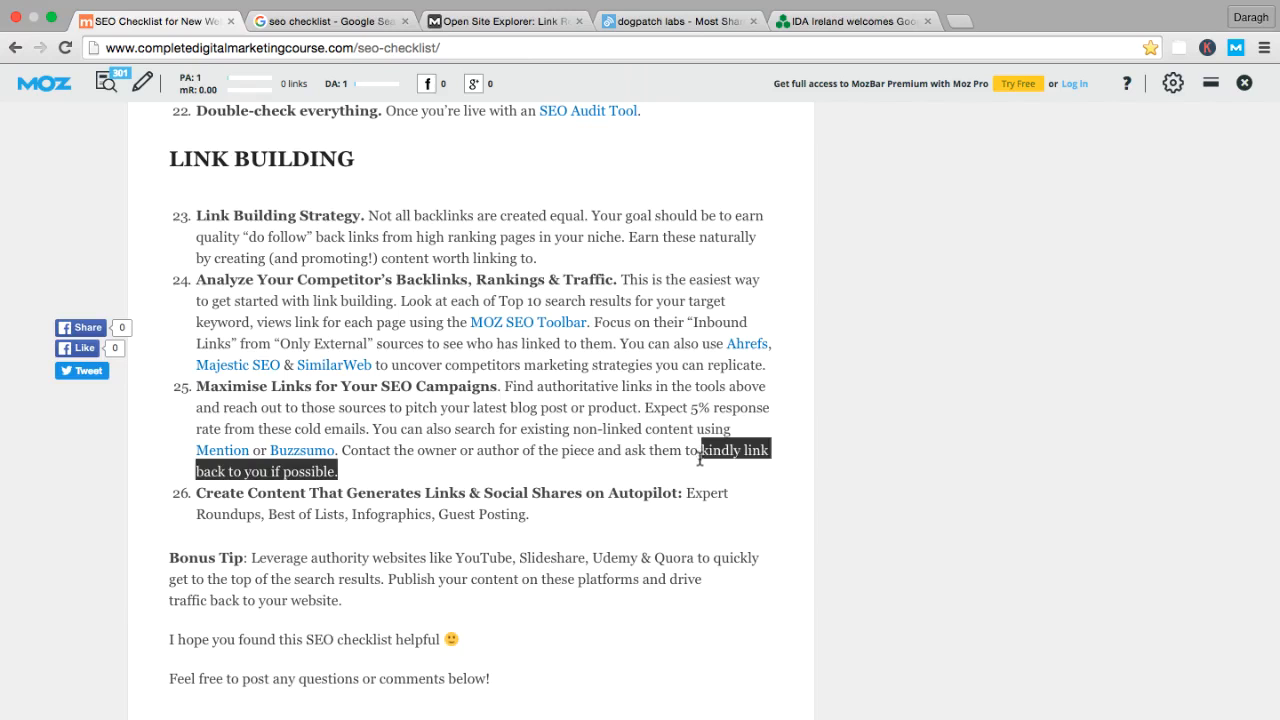
mouse_move(700, 463)
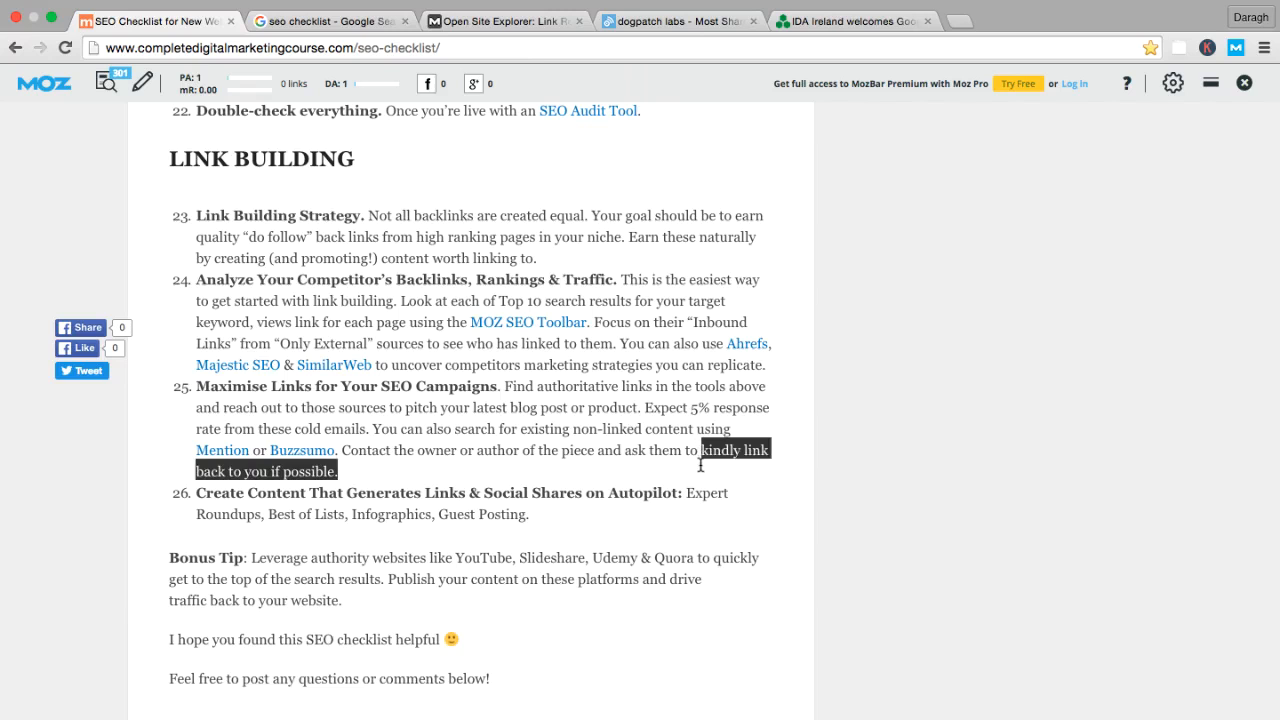
mouse_move(698, 443)
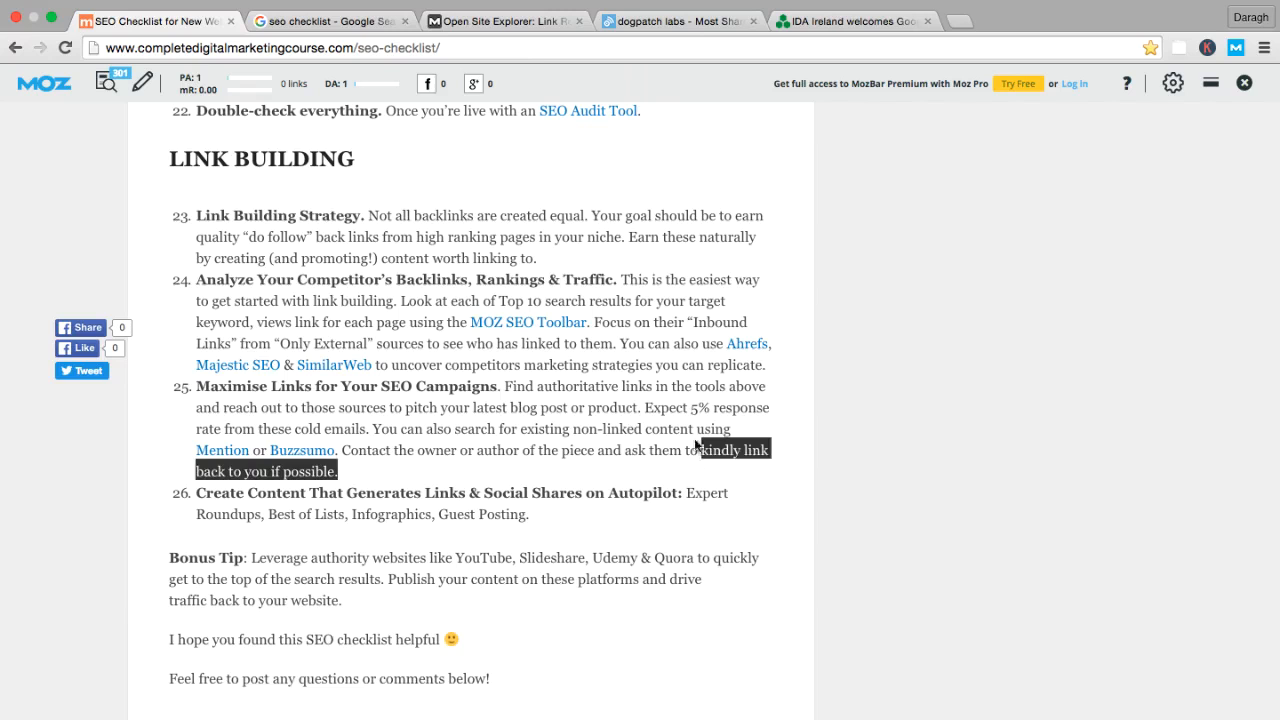